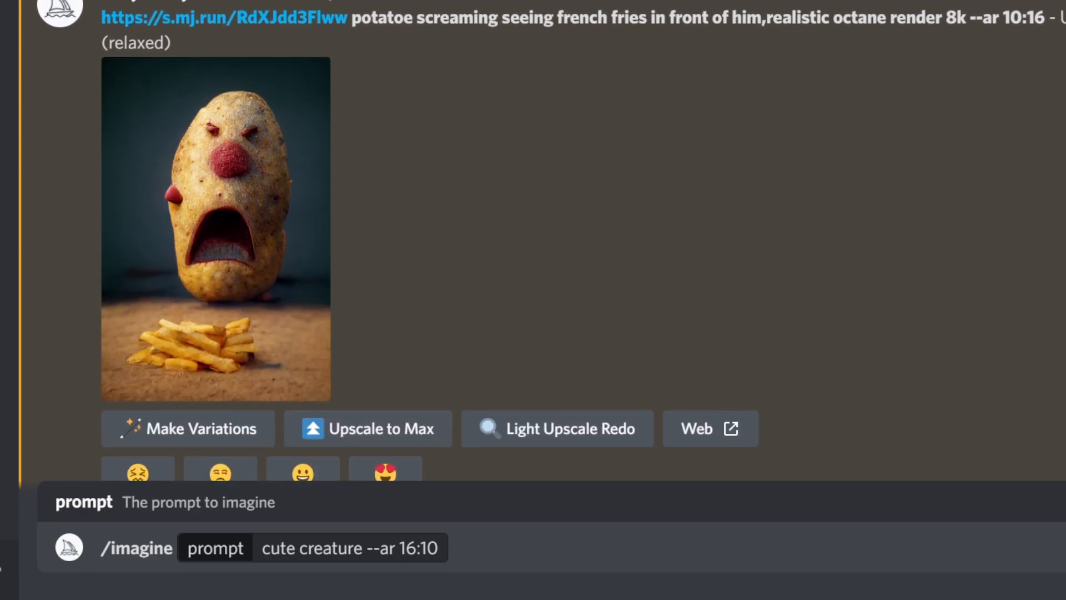
Replace the 16:10 ratio with 1:1, then delete the --ar parameter so the prompt reads 'cute creature'.
{"action": "double_click", "coordinate": [377, 17]}
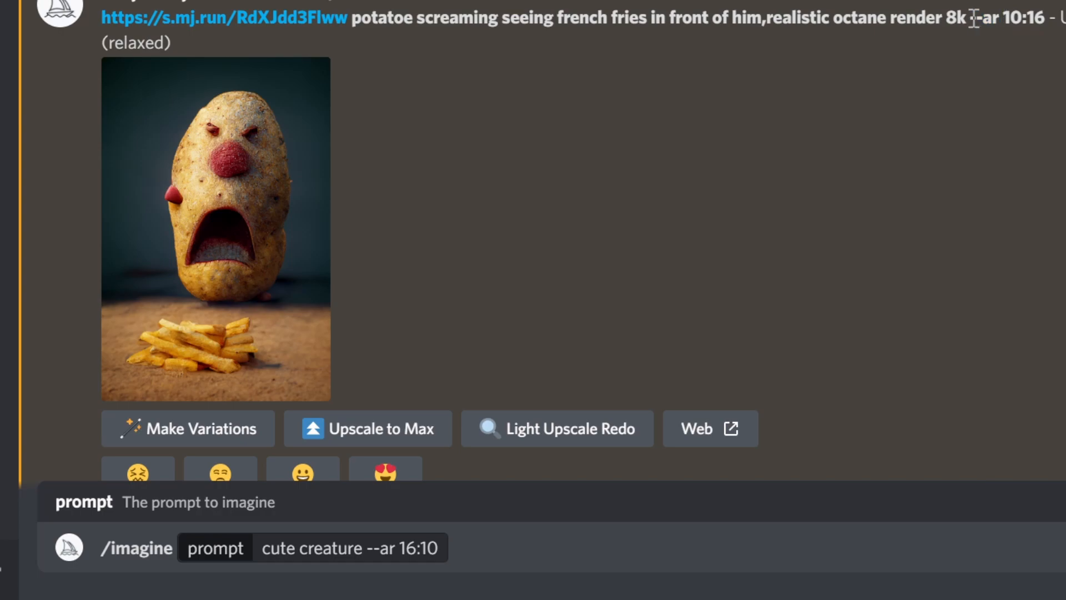
{"action": "double_click", "coordinate": [979, 18]}
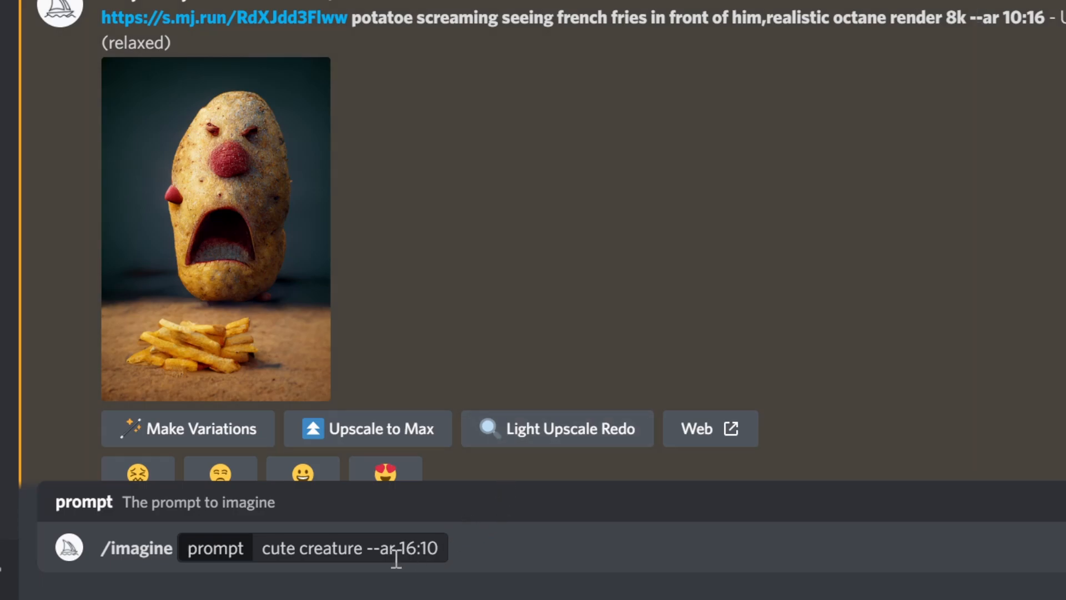
{"action": "double_click", "coordinate": [420, 548]}
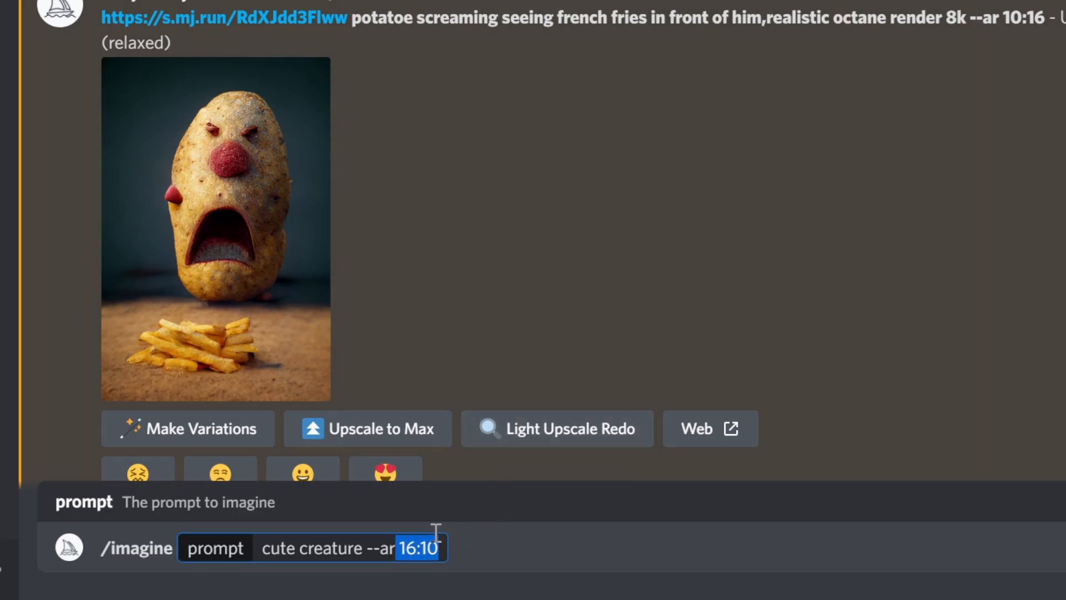
{"action": "type", "text": "1"}
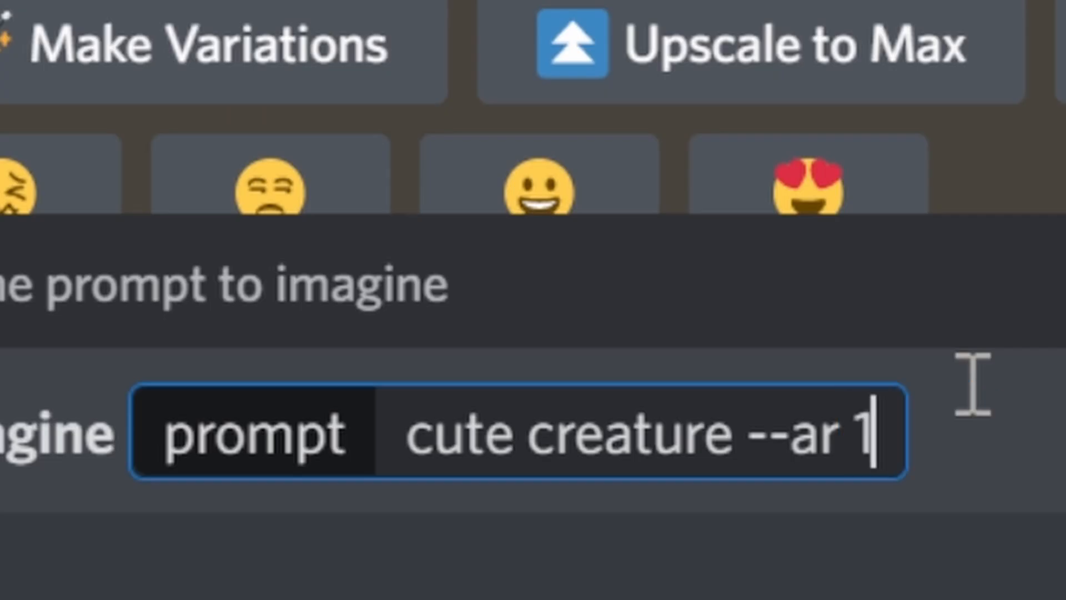
{"action": "type", "text": ":1"}
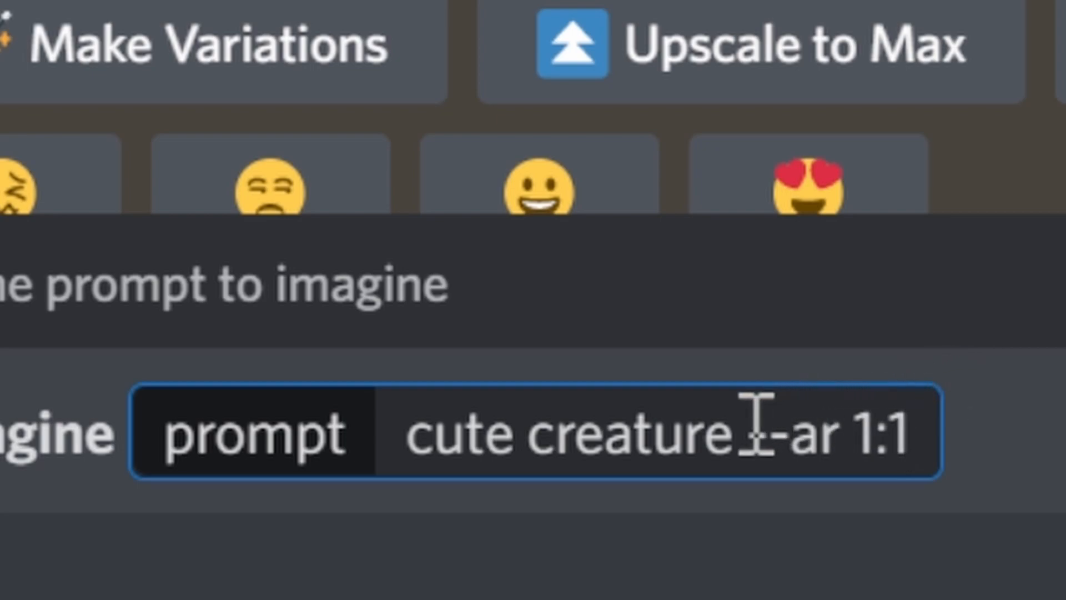
{"action": "key", "text": "Backspace"}
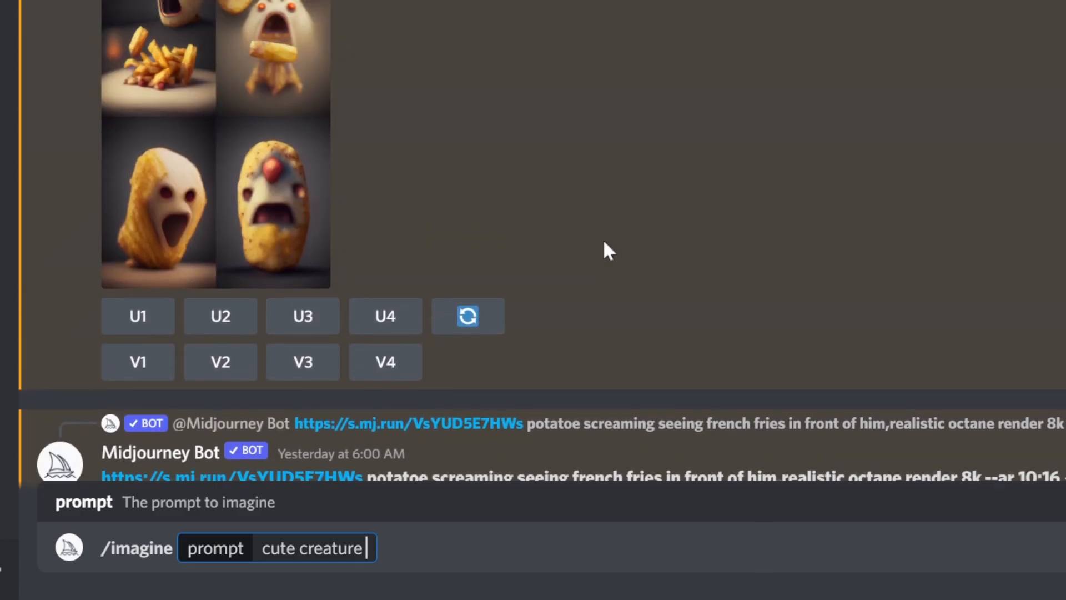
{"action": "mouse_move", "coordinate": [789, 89]}
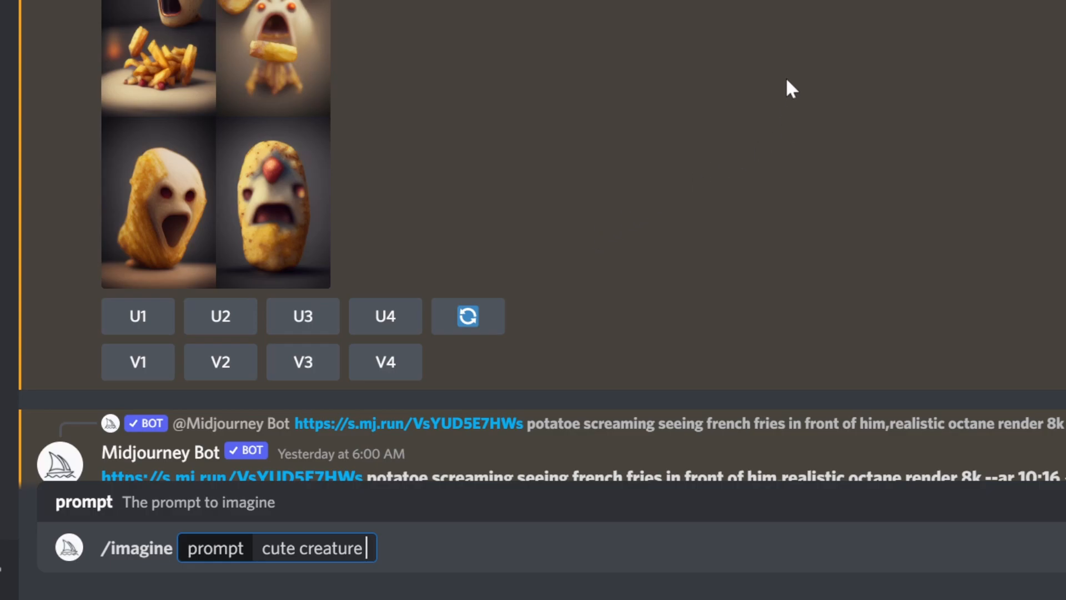
{"action": "mouse_move", "coordinate": [752, 105]}
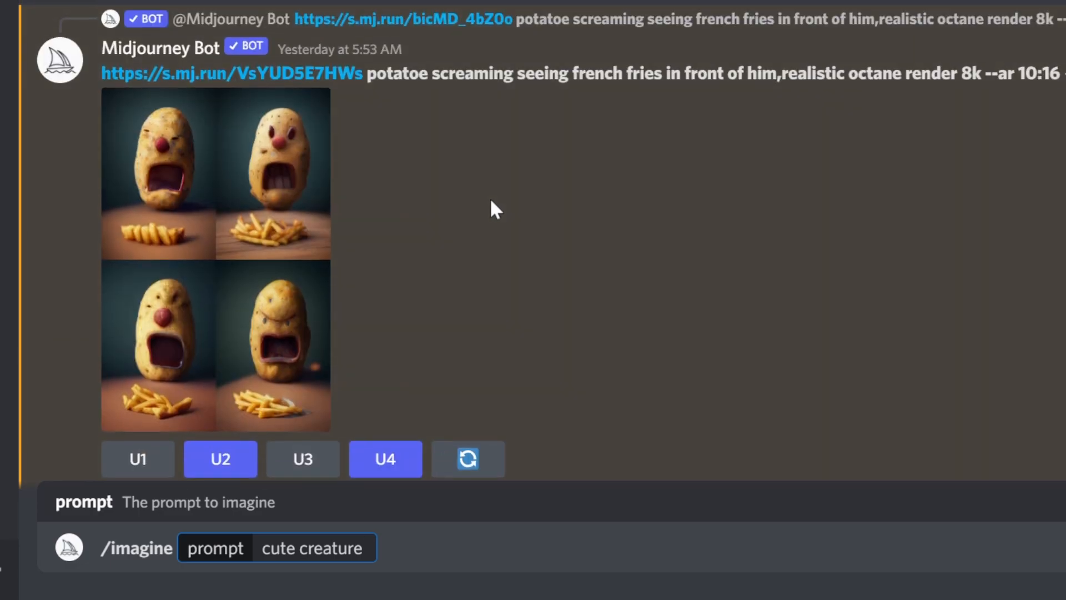
Scroll the channel to the earlier 10:16 screaming potato grid and view it enlarged.
{"action": "scroll", "scroll_direction": "down", "scroll_amount": 3}
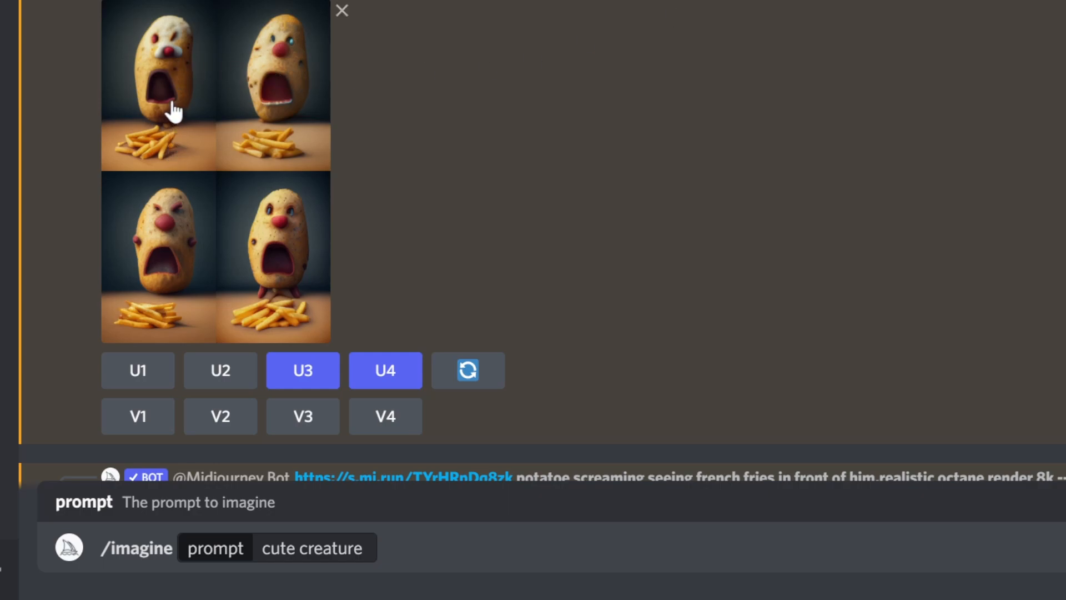
{"action": "mouse_move", "coordinate": [176, 129]}
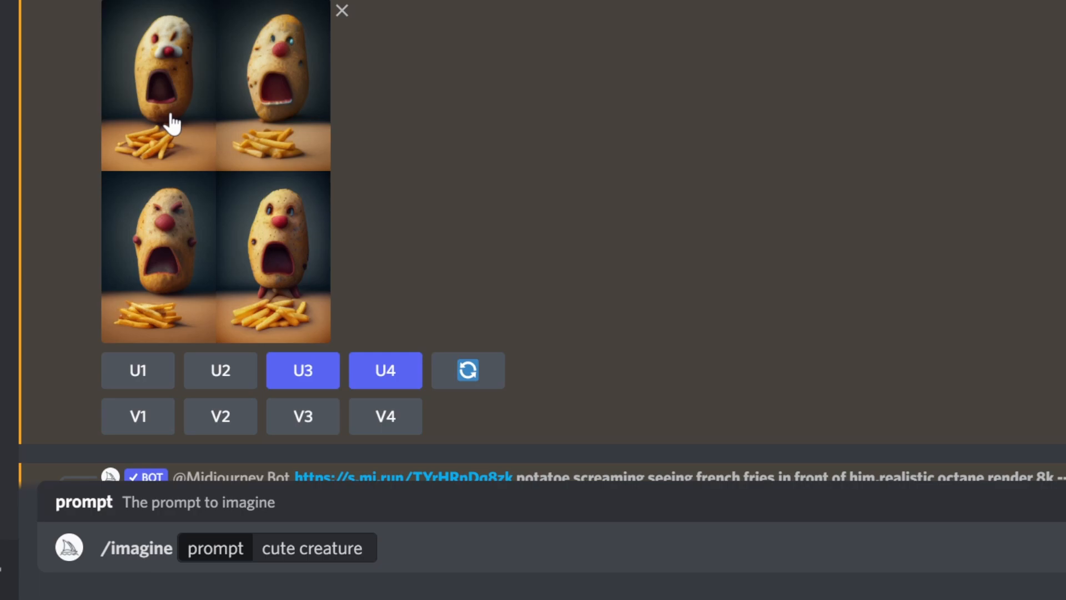
{"action": "mouse_move", "coordinate": [157, 306]}
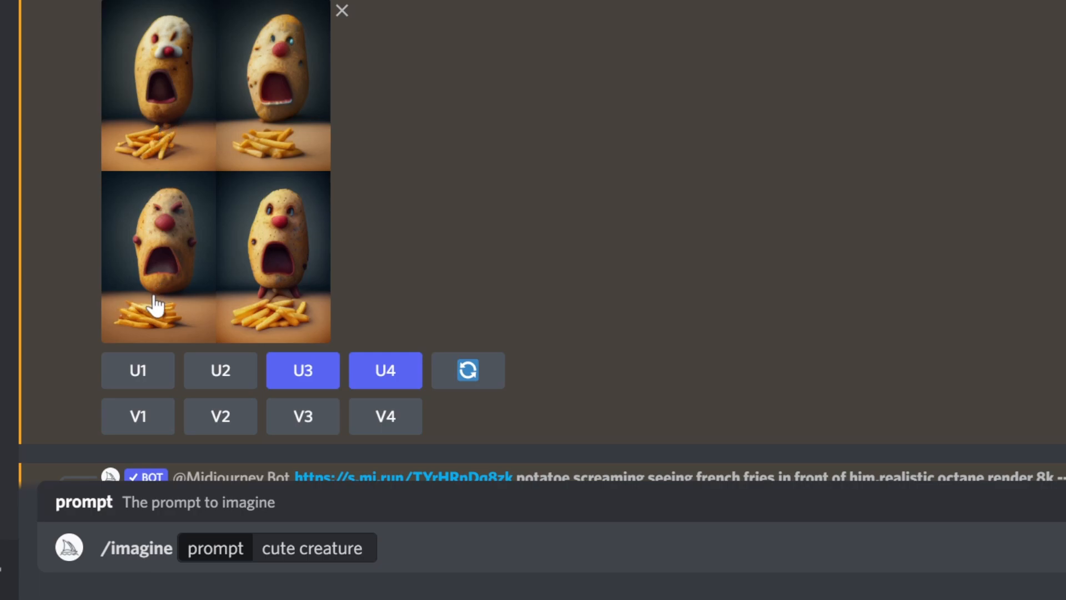
{"action": "mouse_move", "coordinate": [1013, 6]}
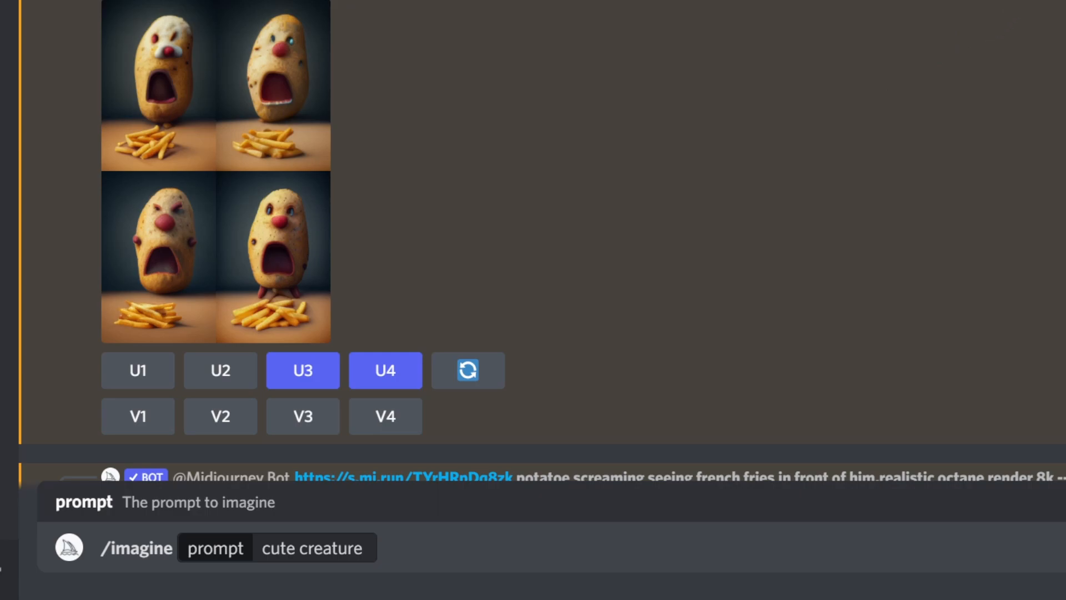
{"action": "mouse_move", "coordinate": [157, 118]}
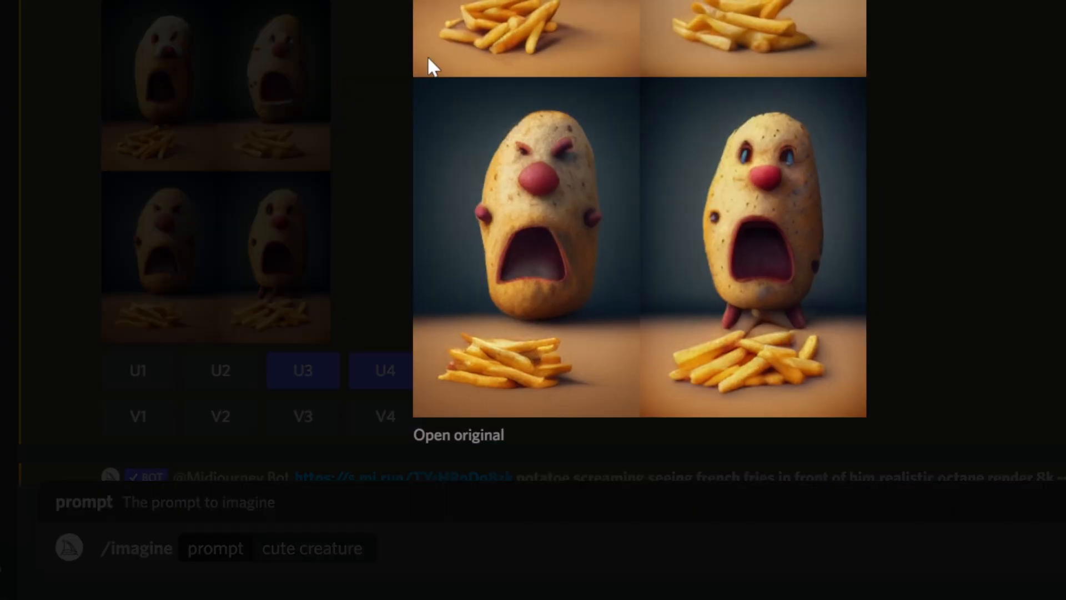
{"action": "mouse_move", "coordinate": [979, 250]}
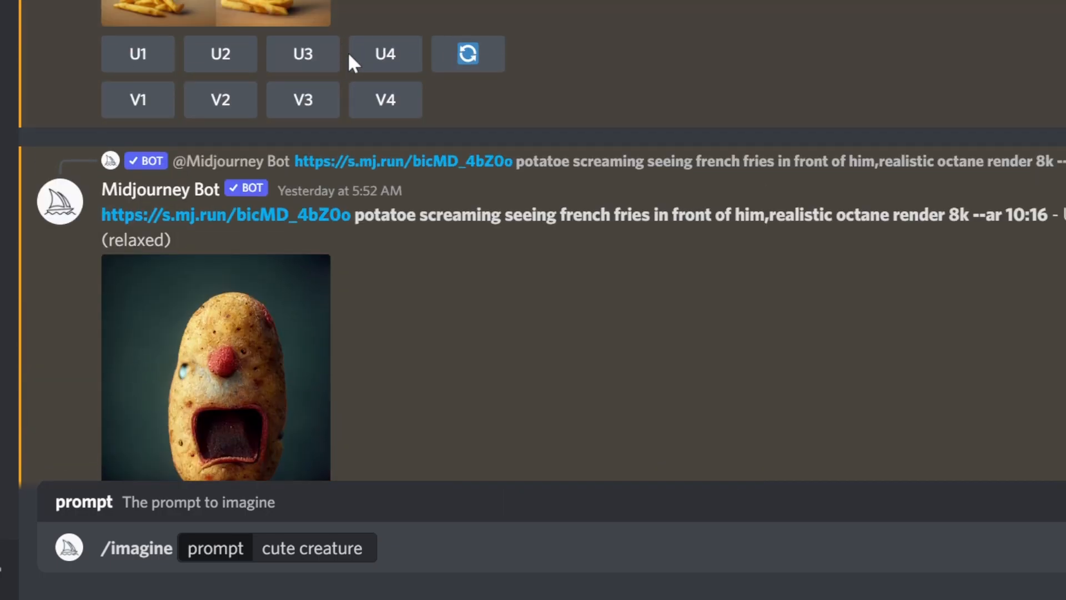
{"action": "scroll", "scroll_direction": "down", "scroll_amount": 3}
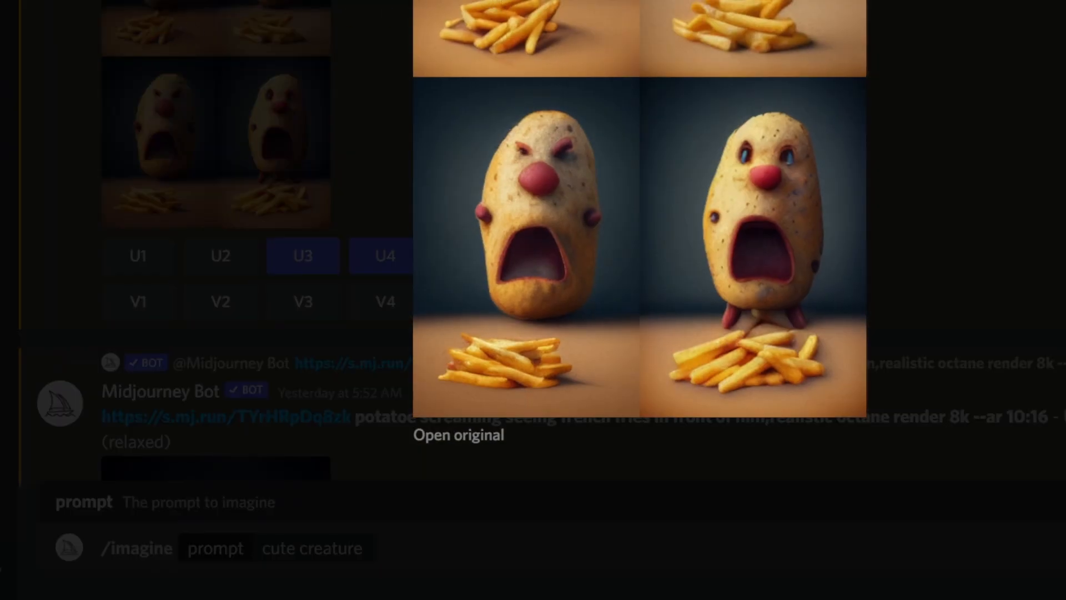
{"action": "mouse_move", "coordinate": [764, 228]}
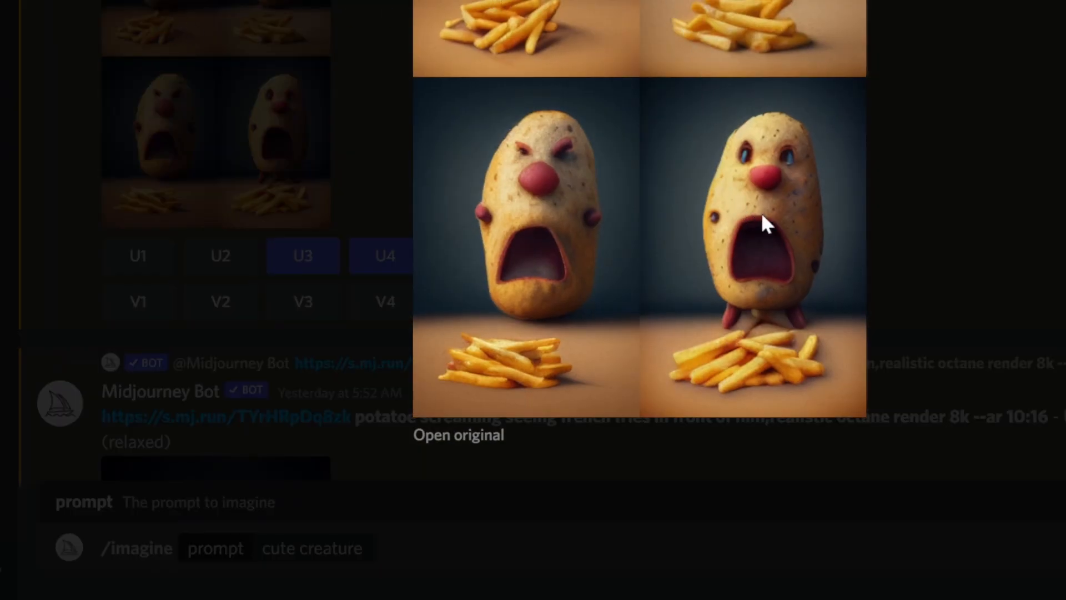
{"action": "mouse_move", "coordinate": [494, 54]}
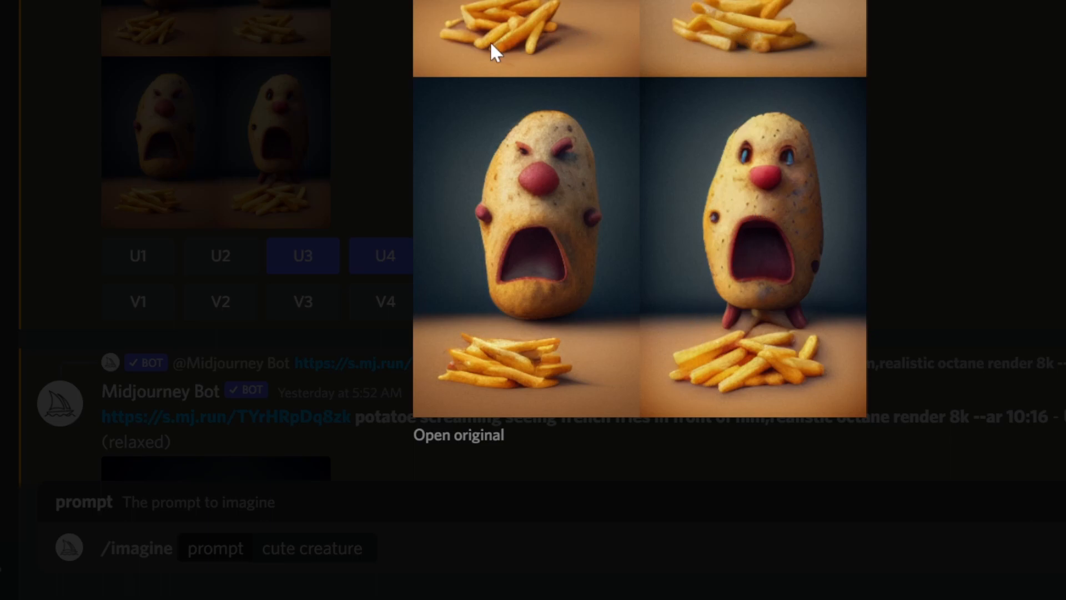
{"action": "mouse_move", "coordinate": [739, 26]}
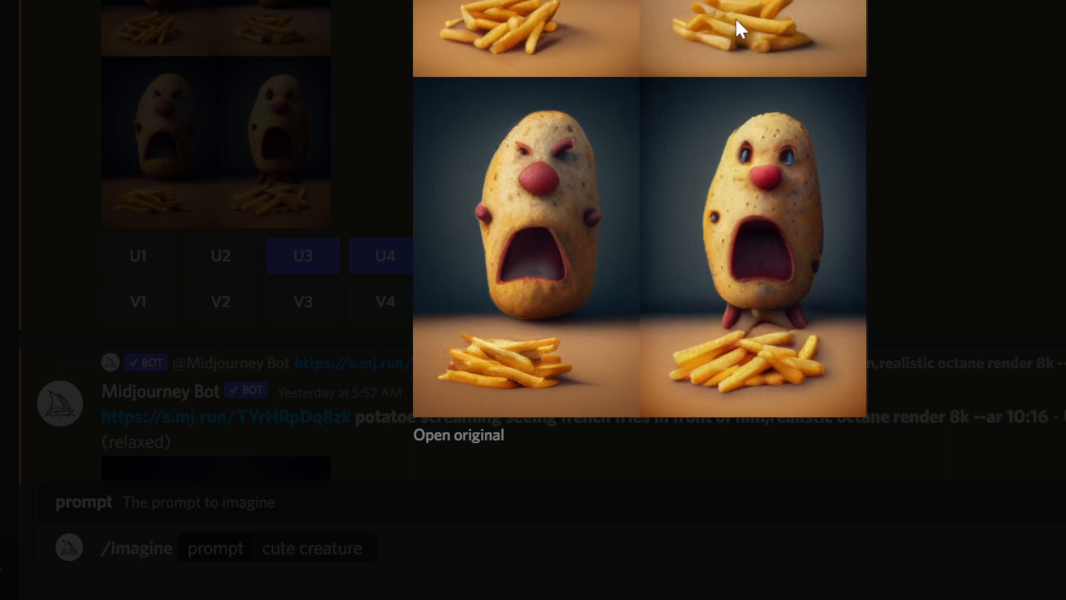
{"action": "left_click", "coordinate": [647, 17]}
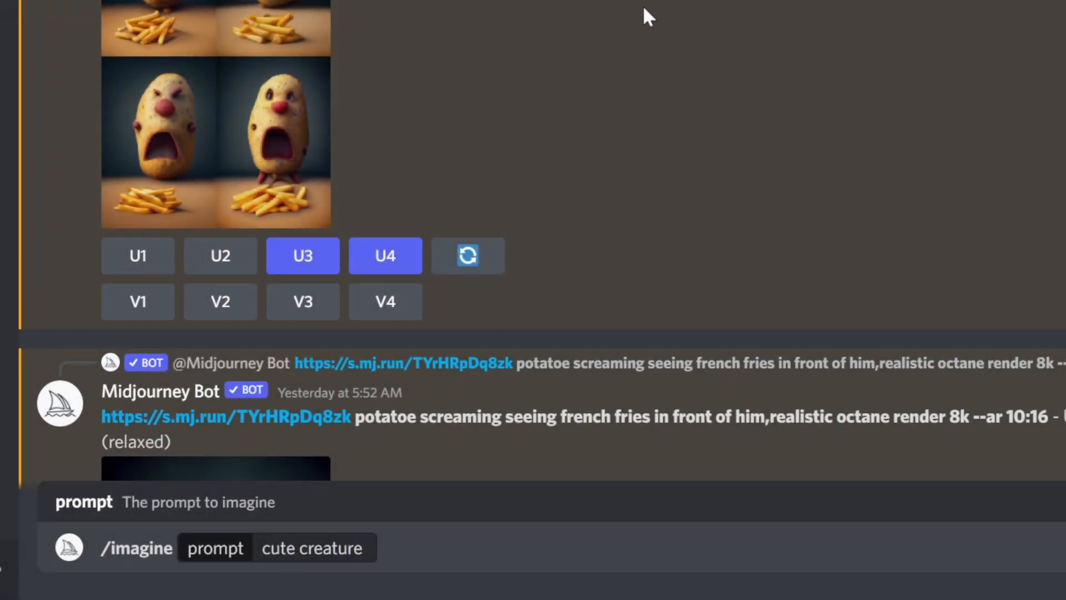
{"action": "mouse_move", "coordinate": [549, 47]}
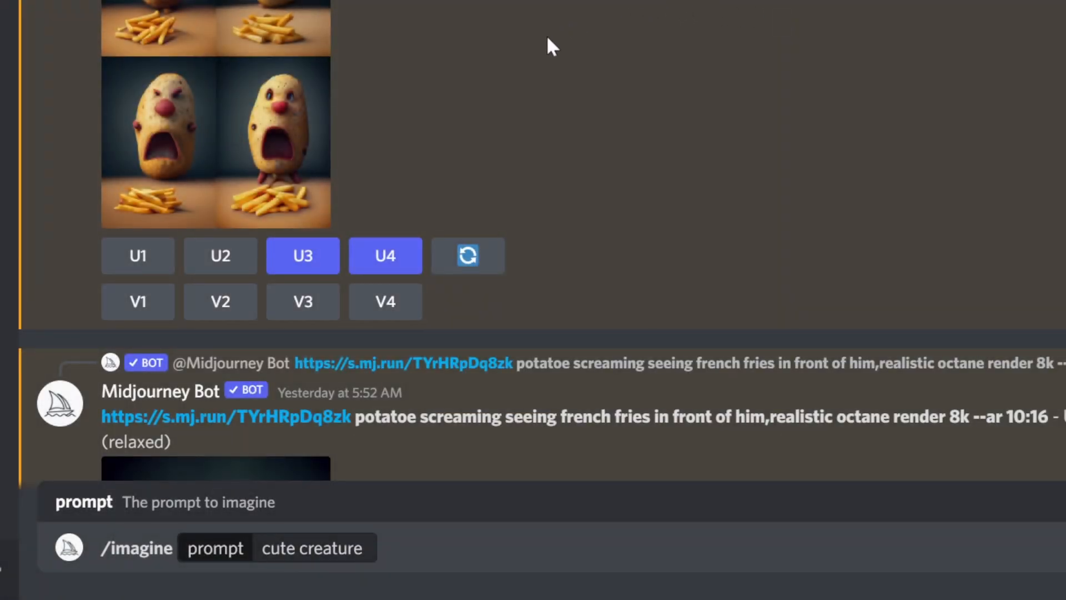
{"action": "scroll", "scroll_direction": "up", "scroll_amount": 3}
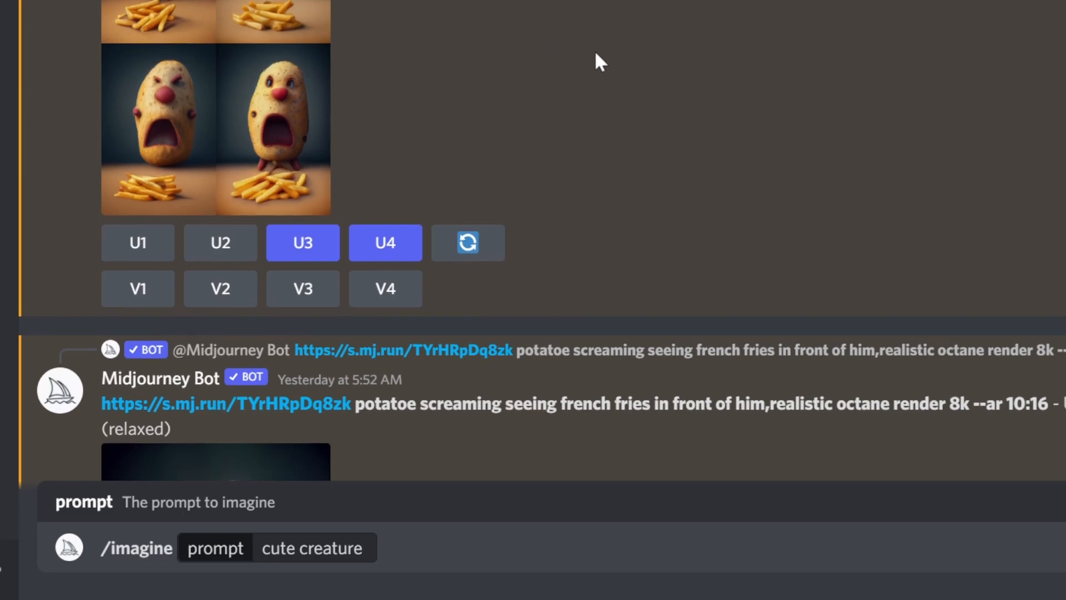
{"action": "scroll", "scroll_direction": "down", "scroll_amount": 3}
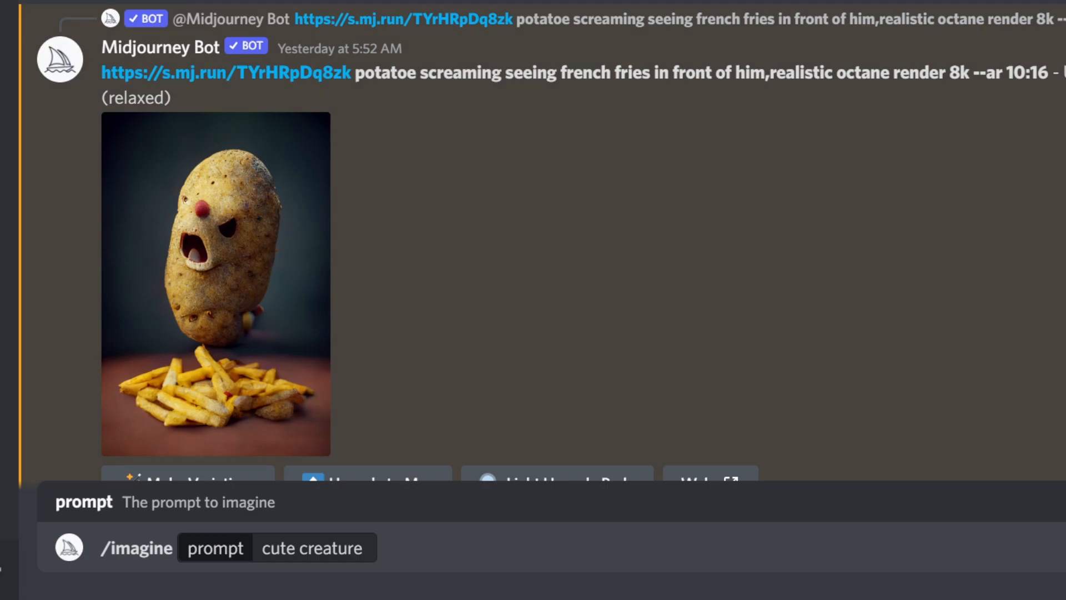
{"action": "mouse_move", "coordinate": [473, 217]}
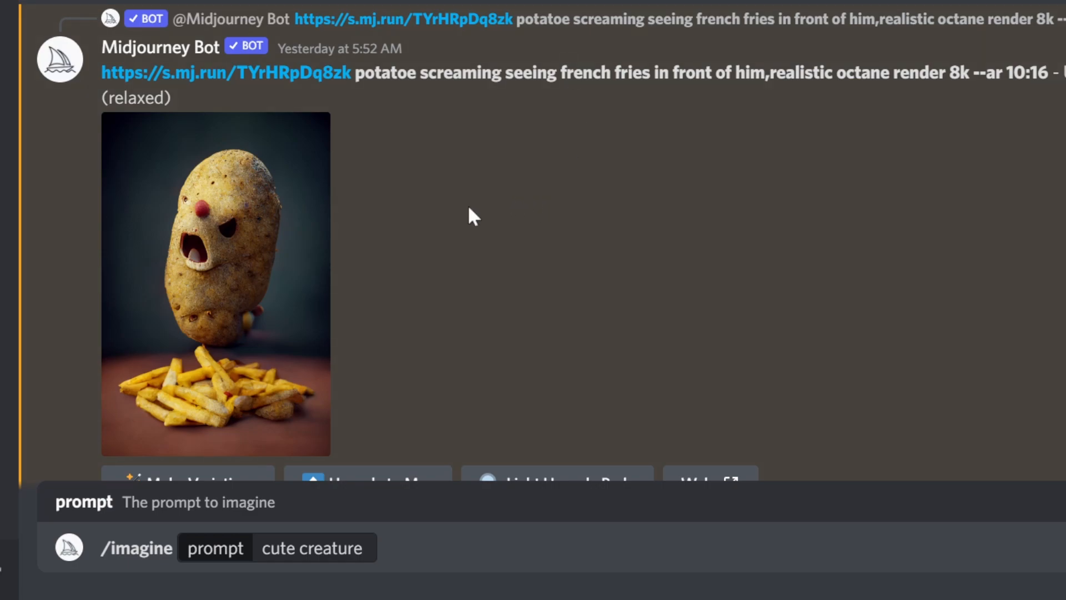
{"action": "mouse_move", "coordinate": [480, 188]}
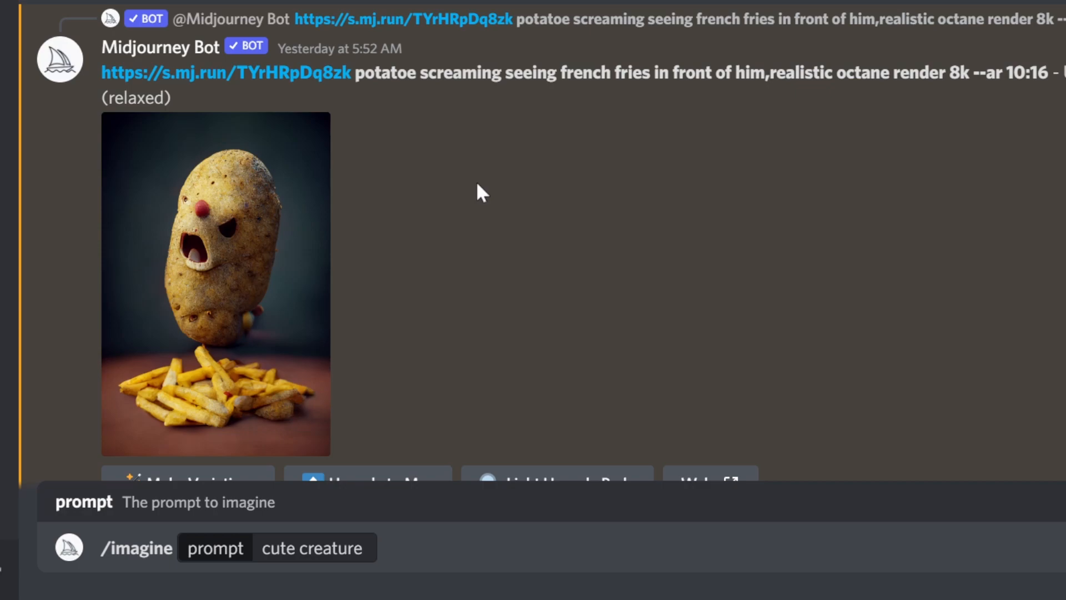
{"action": "mouse_move", "coordinate": [544, 167]}
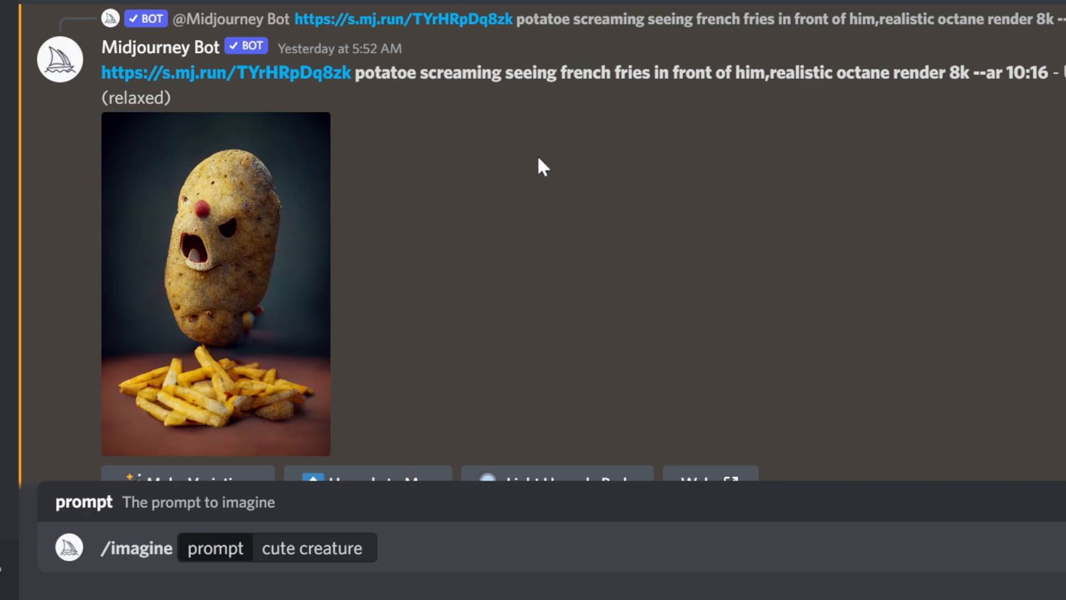
{"action": "scroll", "scroll_direction": "down", "scroll_amount": 3}
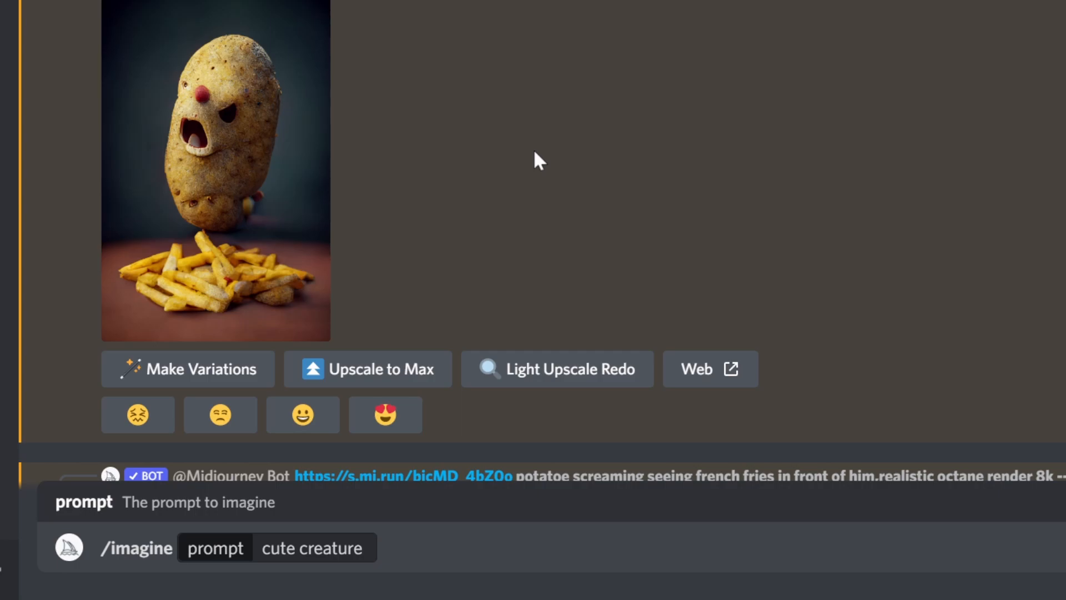
{"action": "mouse_move", "coordinate": [536, 156]}
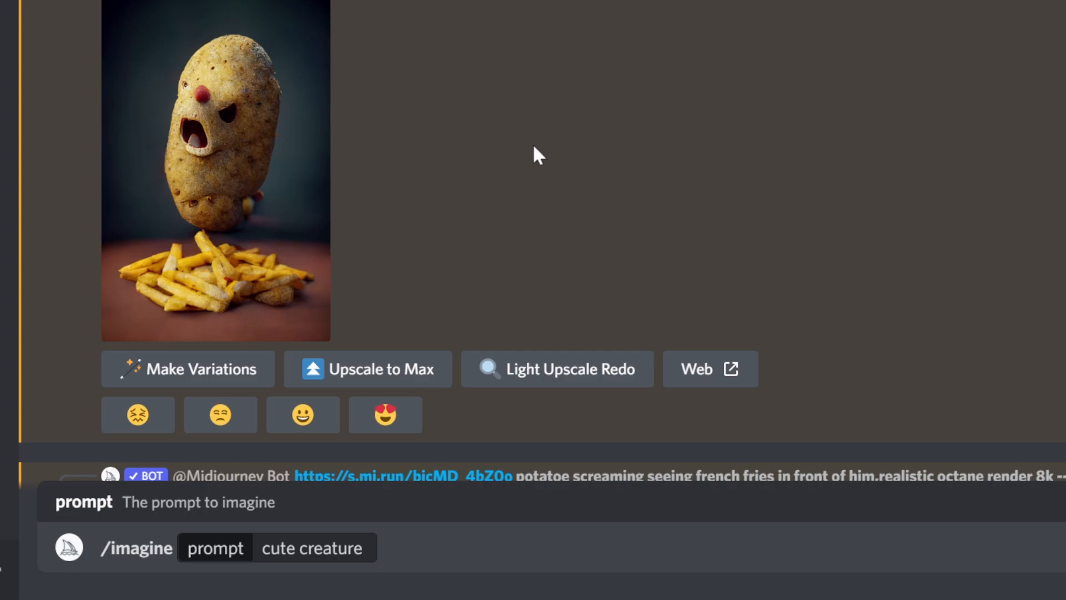
{"action": "mouse_move", "coordinate": [823, 40]}
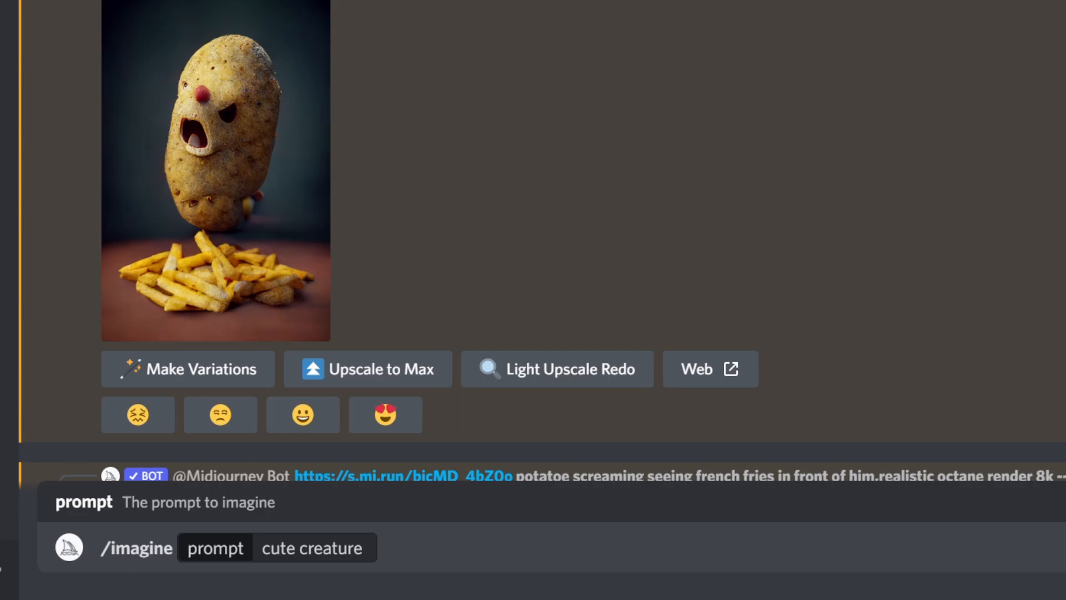
Scroll past the 10:16 results and select the tall 5:16 potato grid message.
{"action": "scroll", "scroll_direction": "up", "scroll_amount": 3}
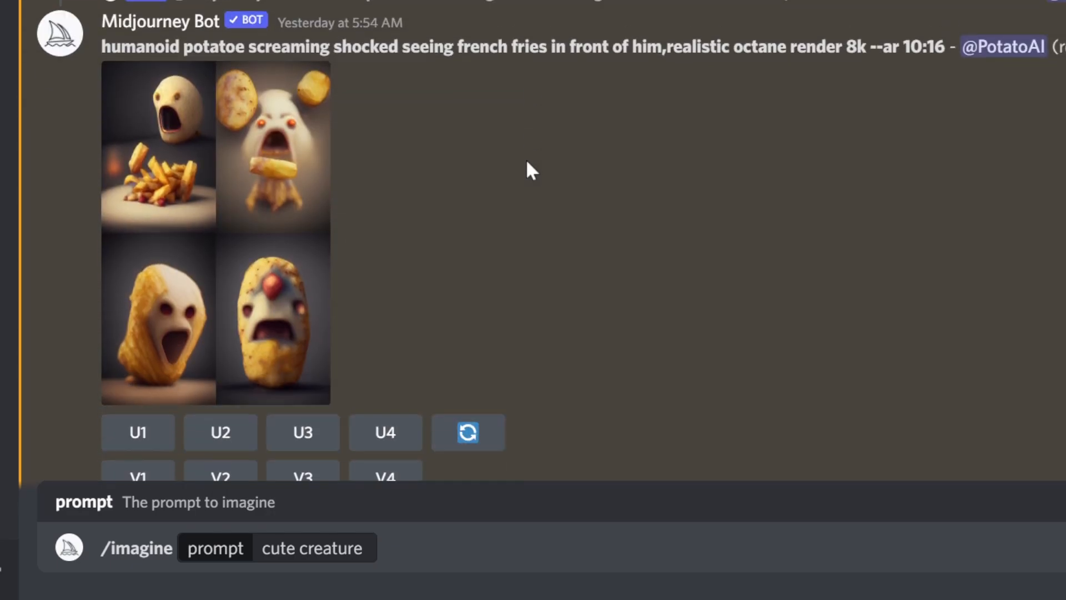
{"action": "scroll", "scroll_direction": "down", "scroll_amount": 3}
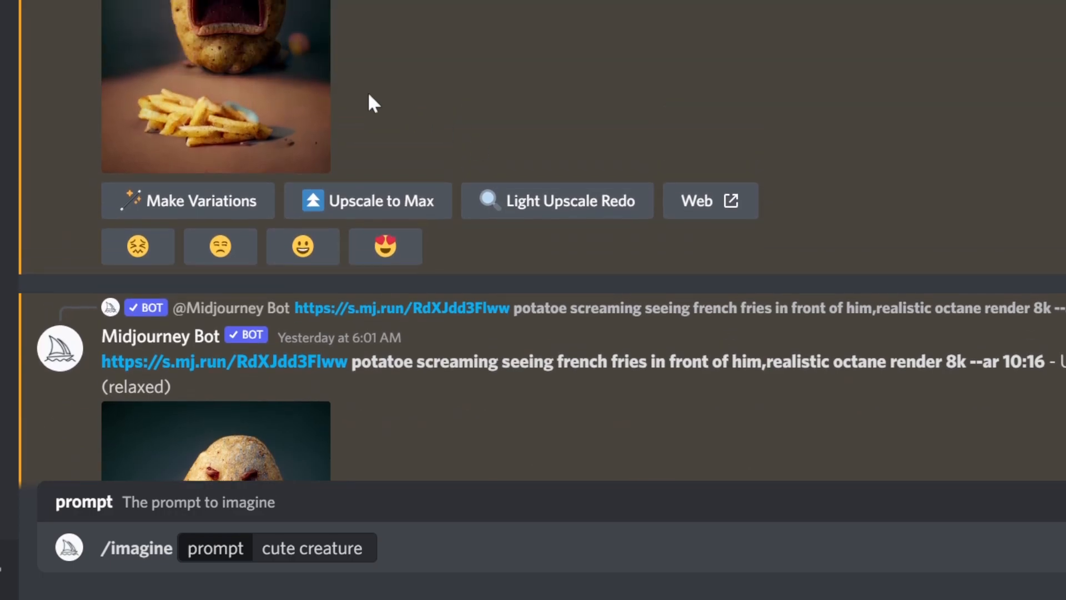
{"action": "left_click", "coordinate": [215, 86]}
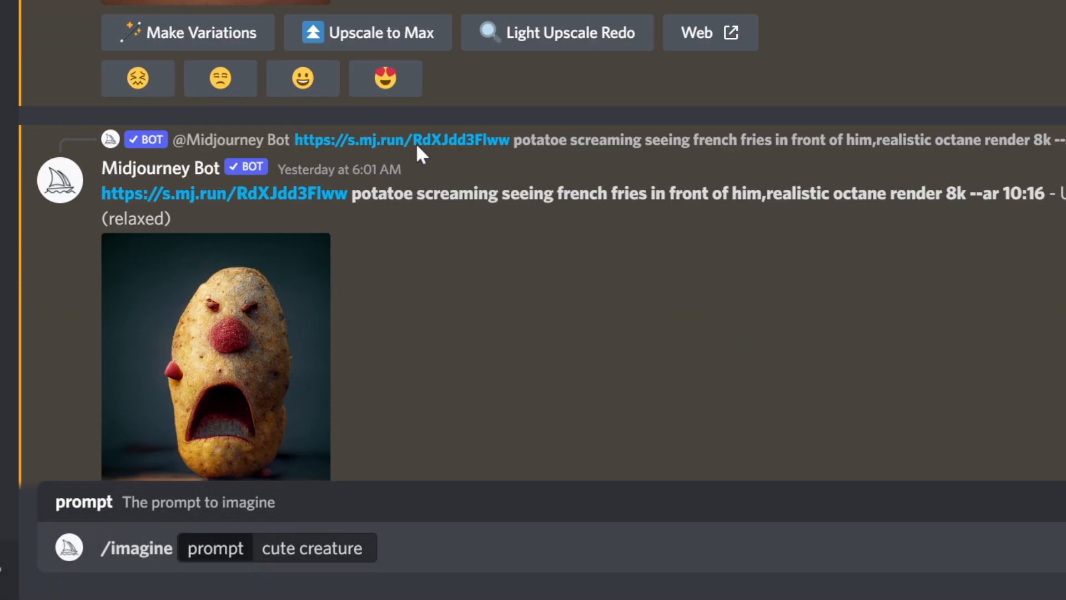
{"action": "left_click", "coordinate": [216, 356]}
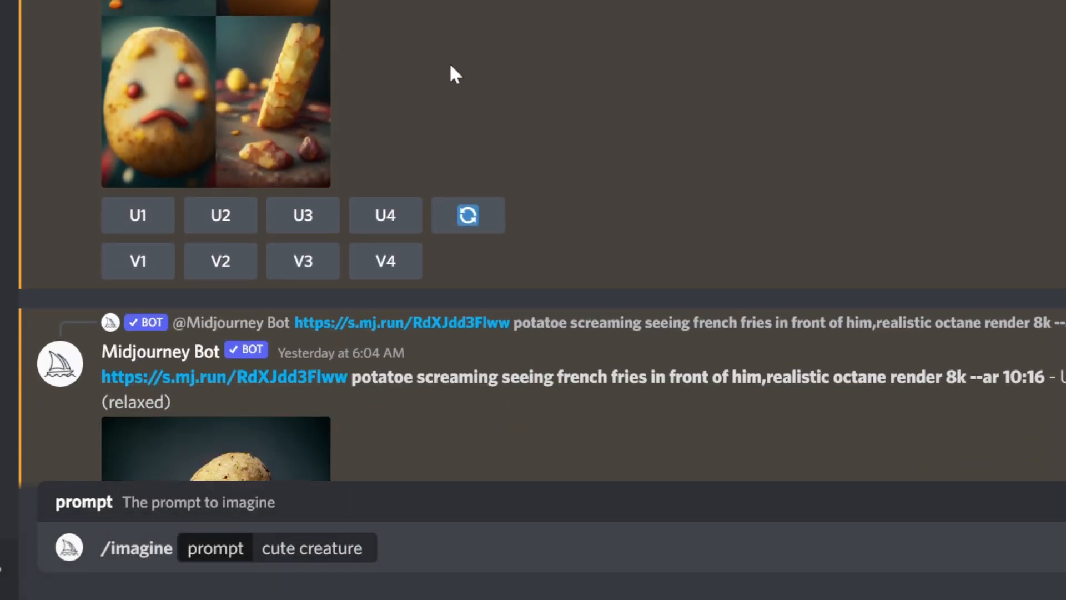
{"action": "left_click", "coordinate": [216, 95]}
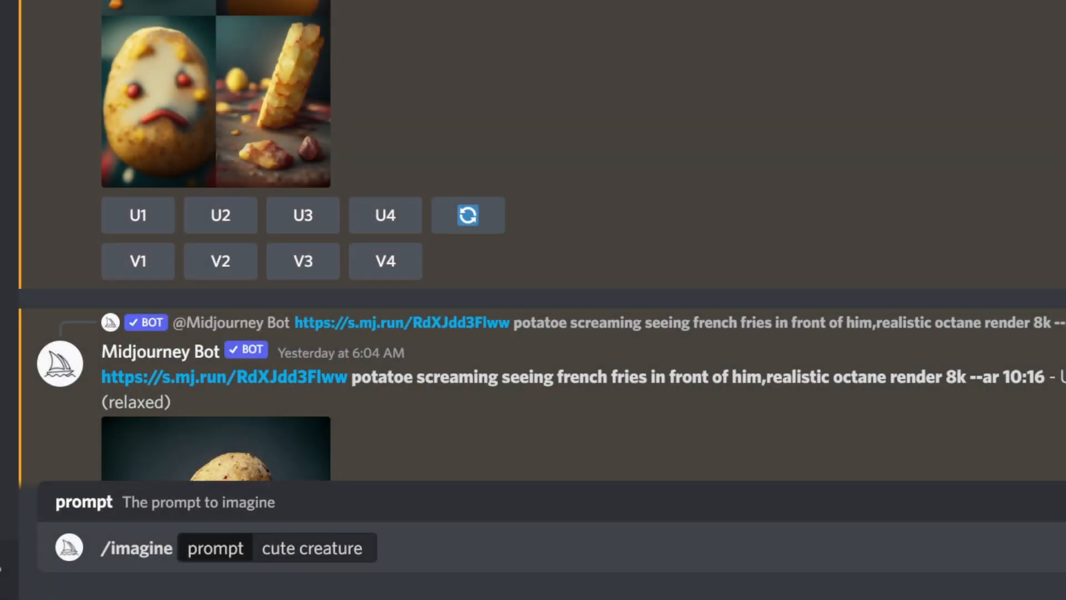
Scroll the 5:16 potato grid fully into view for the enlarged preview.
{"action": "scroll", "scroll_direction": "up", "scroll_amount": 3}
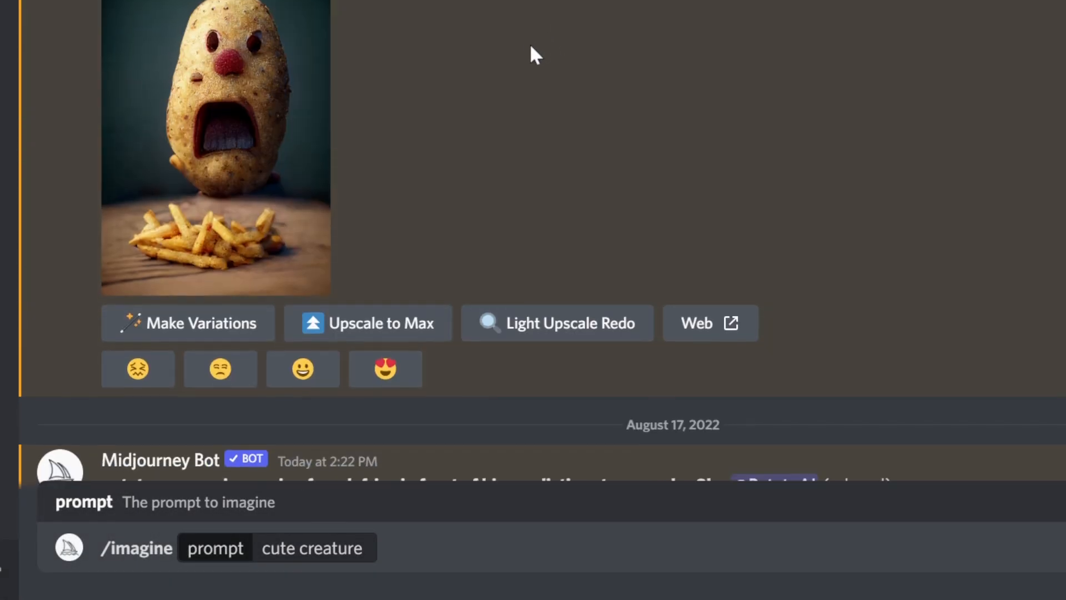
{"action": "scroll", "scroll_direction": "up", "scroll_amount": 3}
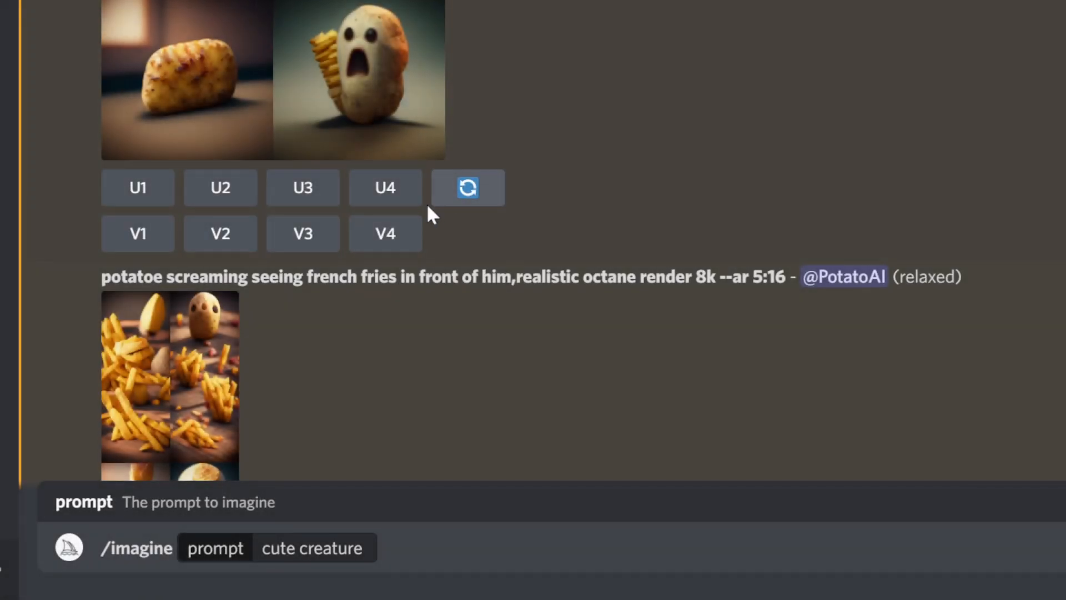
{"action": "scroll", "scroll_direction": "down", "scroll_amount": 3}
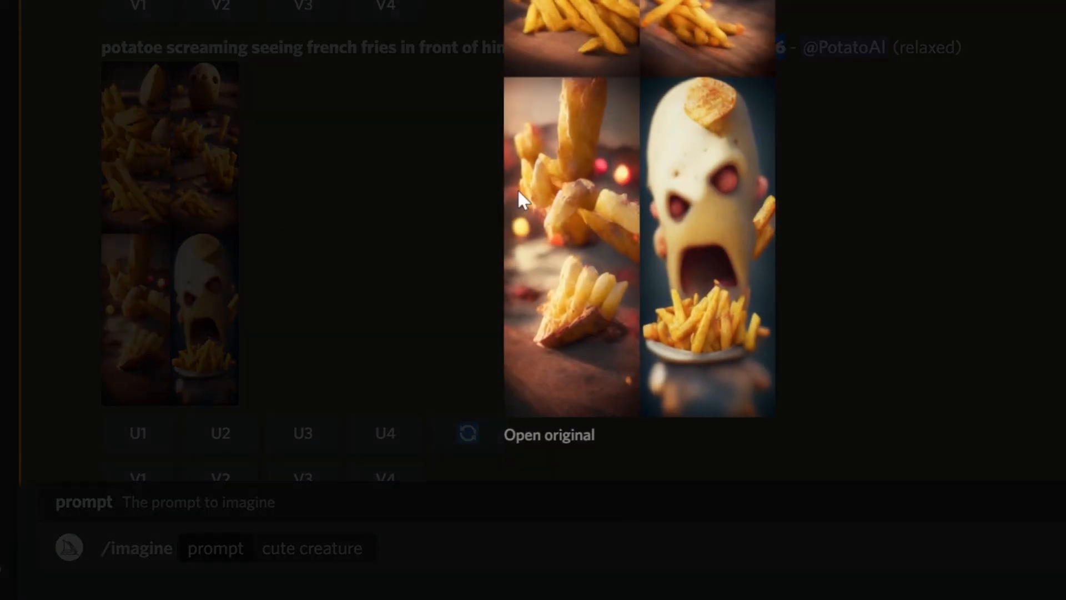
{"action": "mouse_move", "coordinate": [731, 320]}
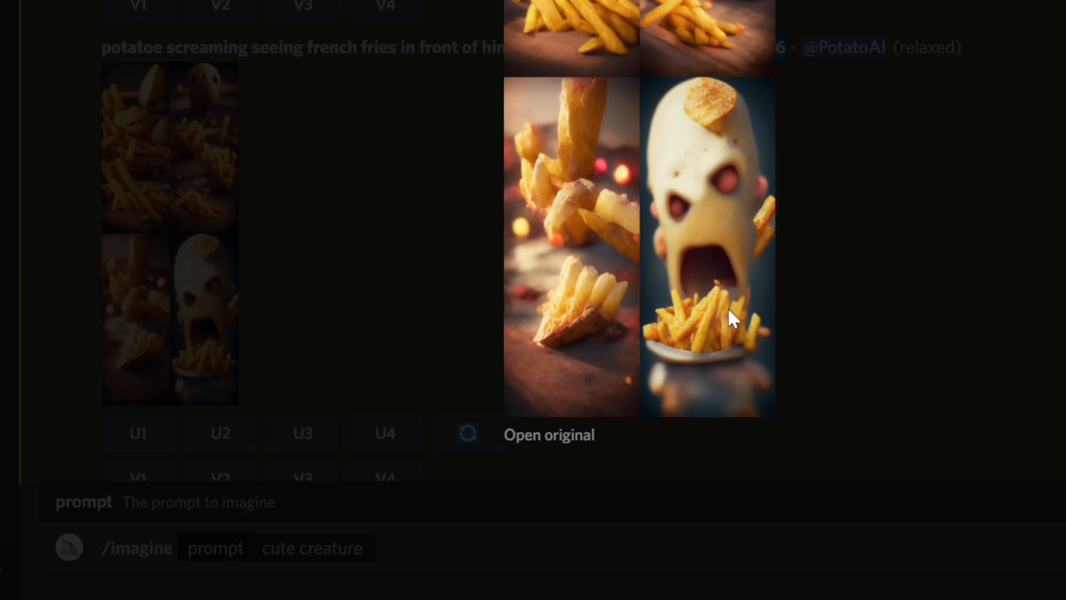
{"action": "mouse_move", "coordinate": [717, 238]}
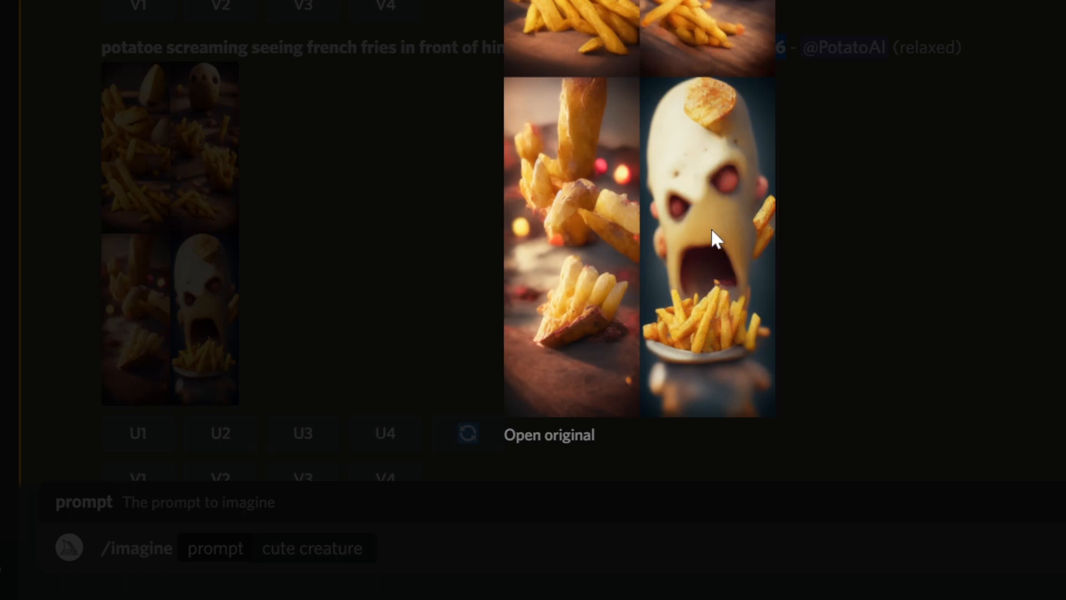
{"action": "mouse_move", "coordinate": [725, 253]}
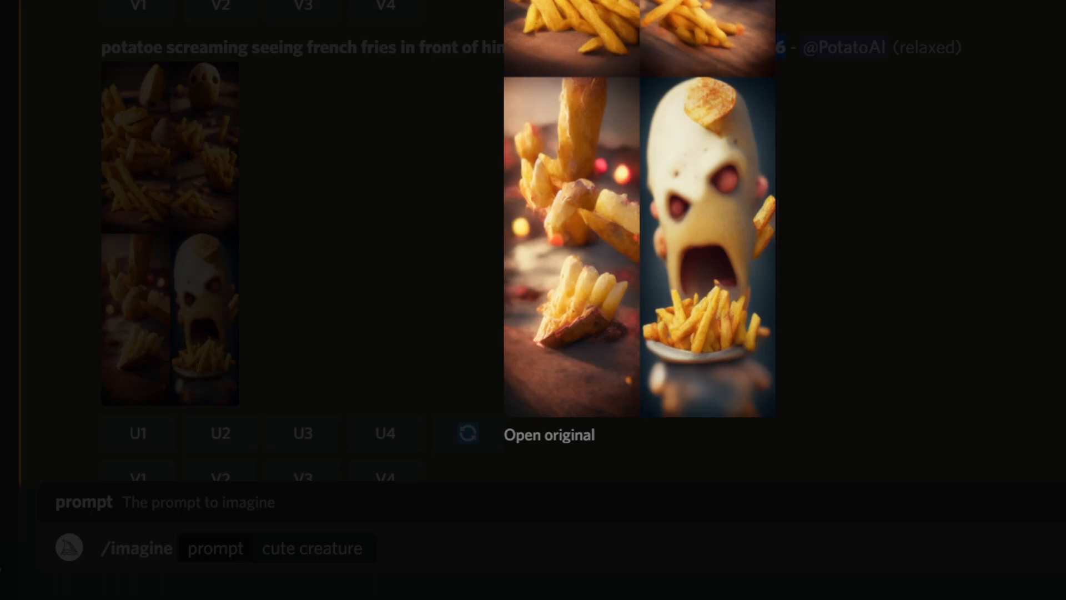
{"action": "mouse_move", "coordinate": [561, 247]}
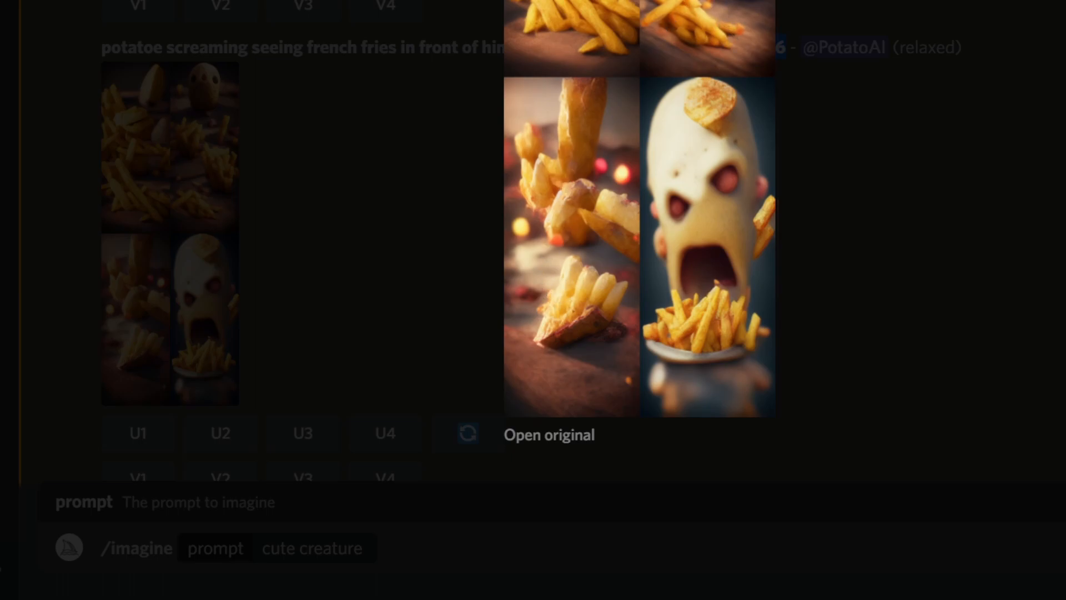
Close the enlarged tall grid and scroll down to the wide 16:10 potato grid.
{"action": "left_click", "coordinate": [564, 129]}
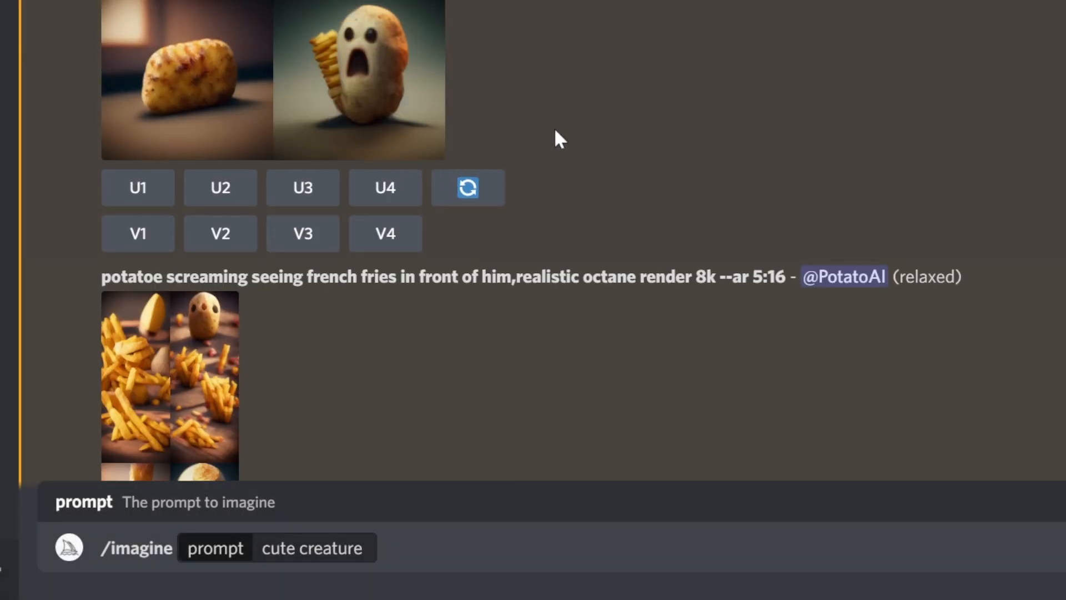
{"action": "scroll", "scroll_direction": "down", "scroll_amount": 3}
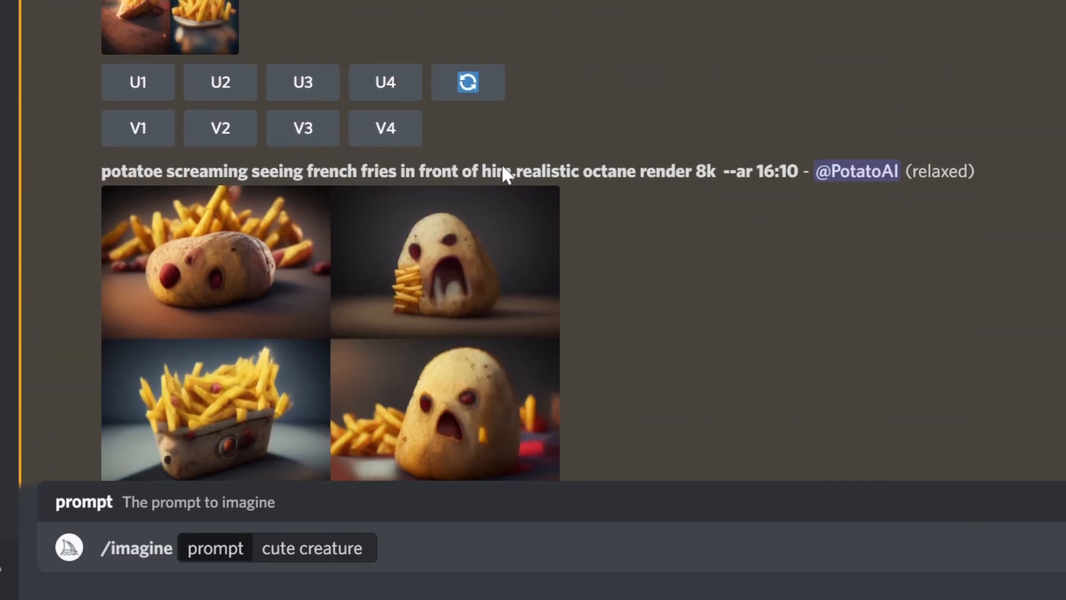
{"action": "scroll", "scroll_direction": "down", "scroll_amount": 3}
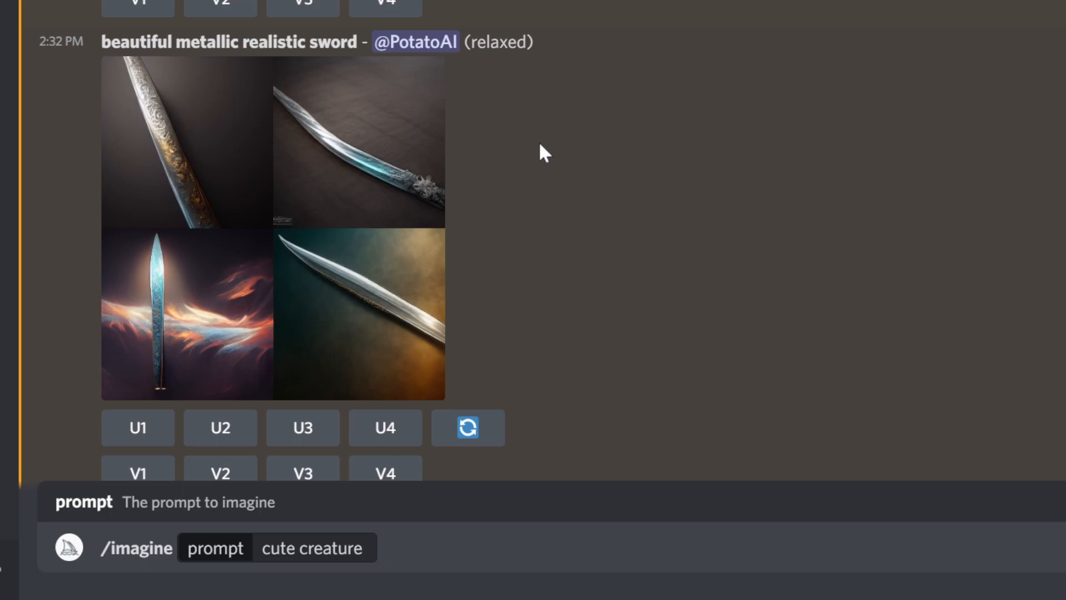
{"action": "mouse_move", "coordinate": [385, 162]}
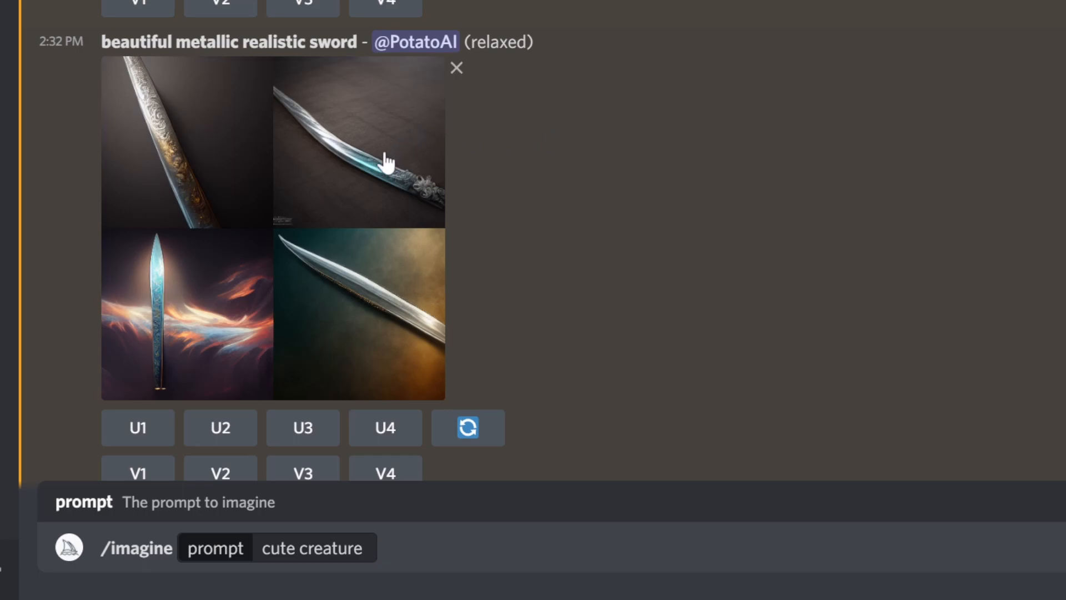
{"action": "mouse_move", "coordinate": [353, 162]}
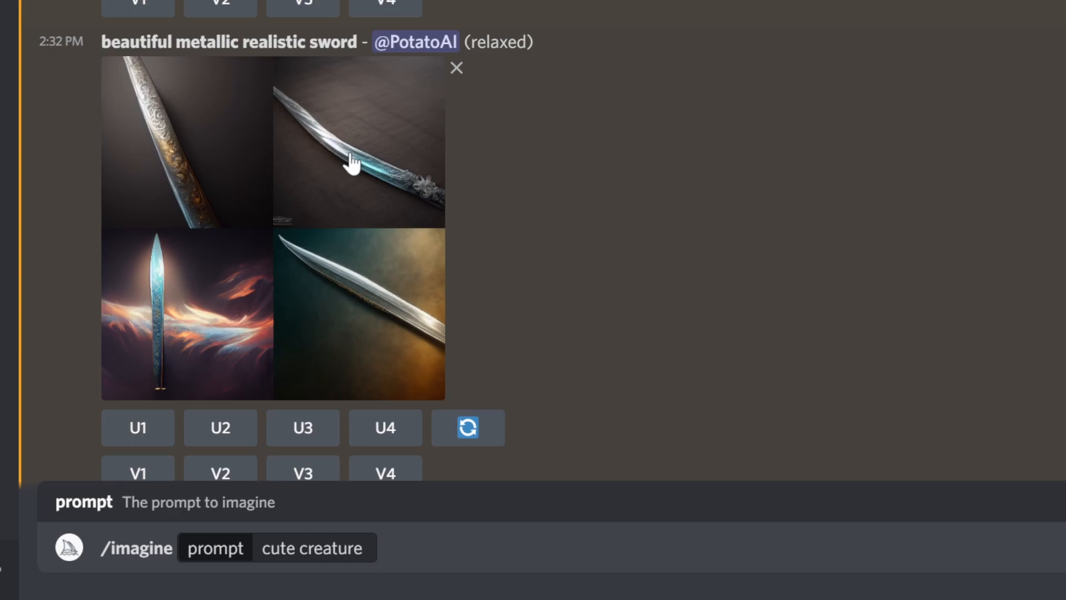
{"action": "mouse_move", "coordinate": [360, 167]}
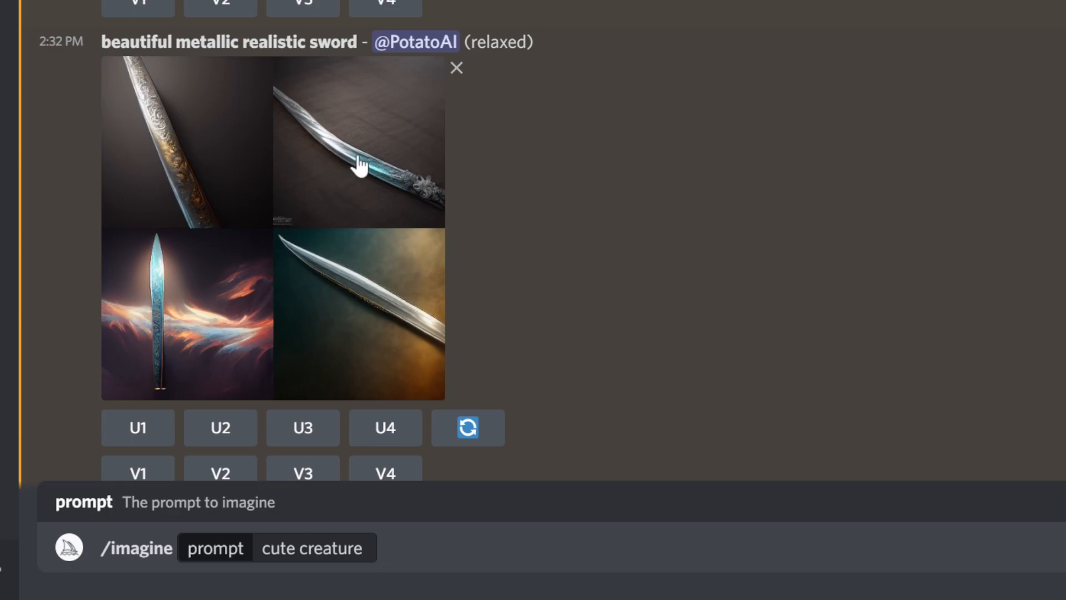
{"action": "scroll", "scroll_direction": "down", "scroll_amount": 3}
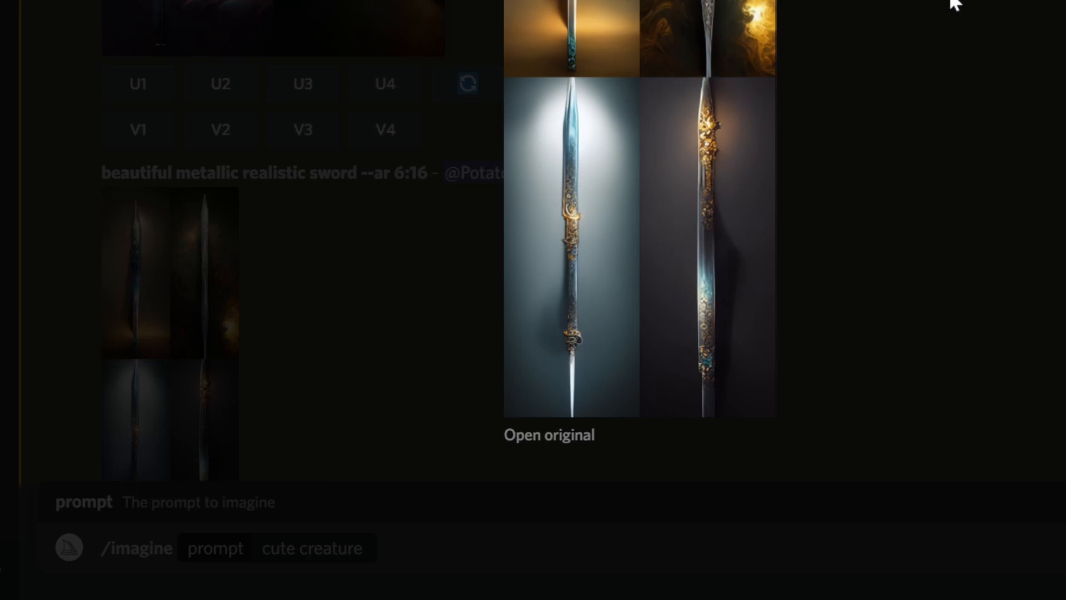
{"action": "mouse_move", "coordinate": [941, 3]}
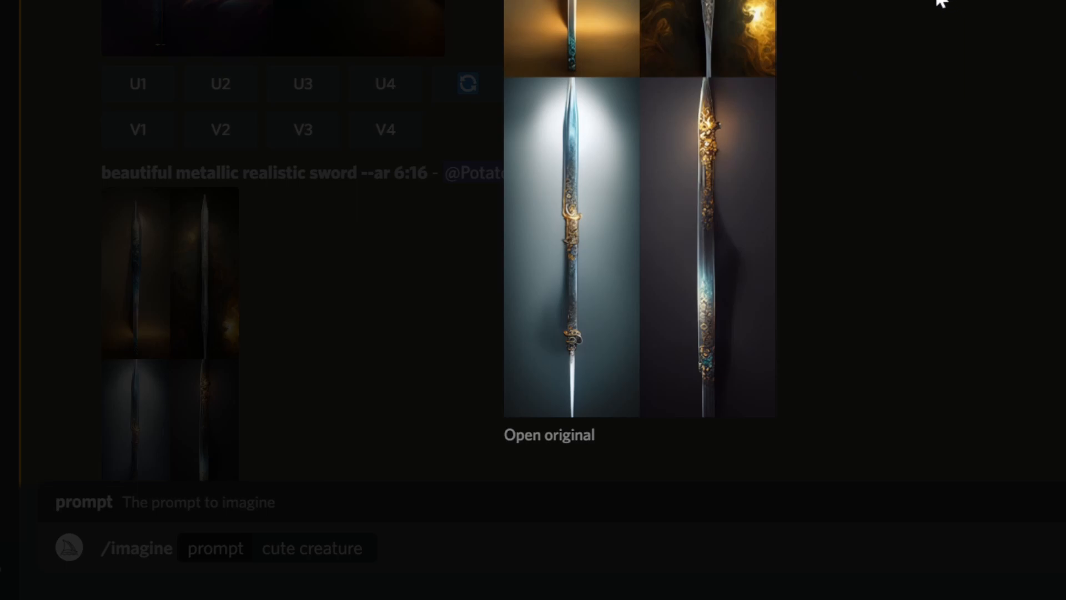
{"action": "mouse_move", "coordinate": [640, 100]}
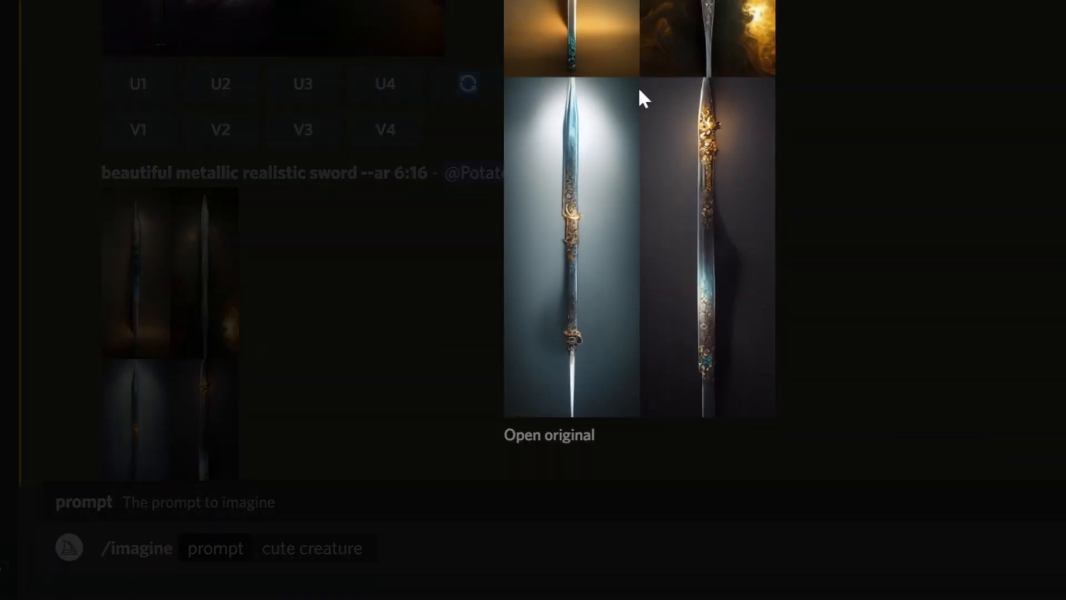
{"action": "mouse_move", "coordinate": [599, 27]}
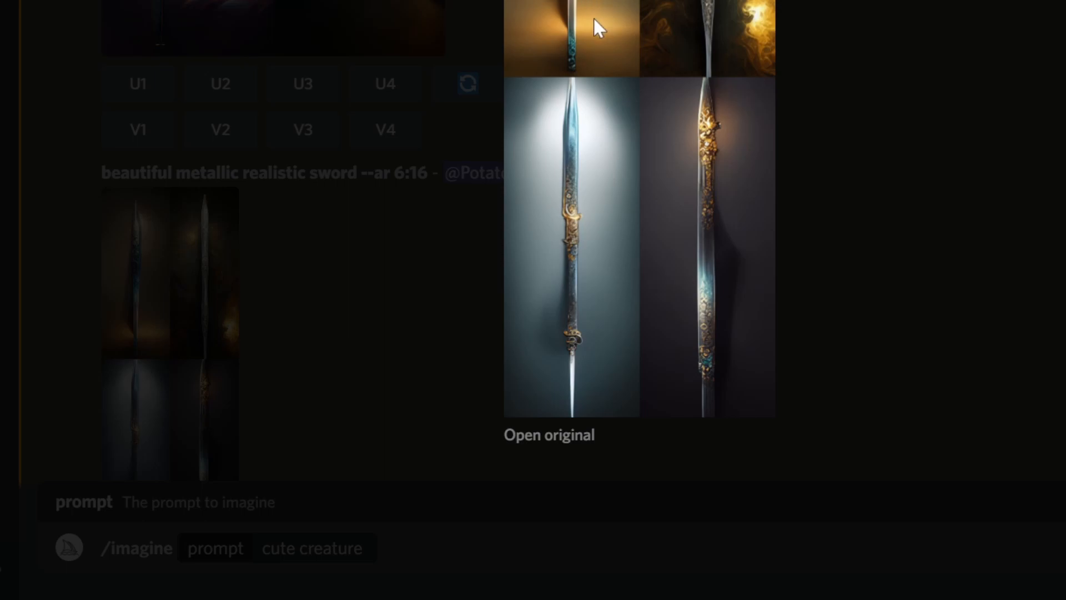
{"action": "mouse_move", "coordinate": [642, 106]}
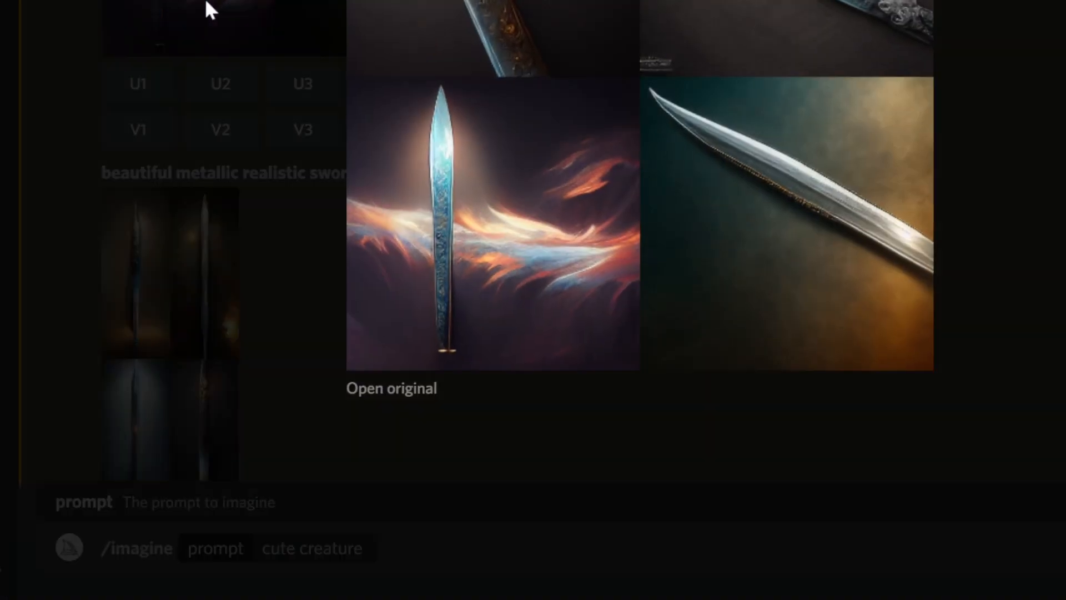
{"action": "mouse_move", "coordinate": [492, 222]}
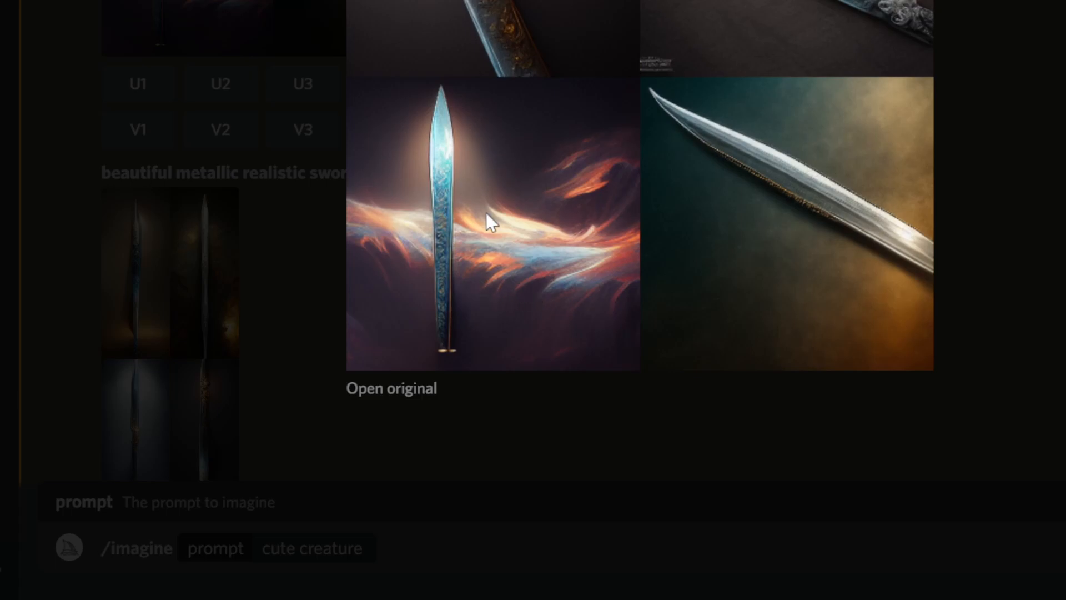
{"action": "mouse_move", "coordinate": [547, 255]}
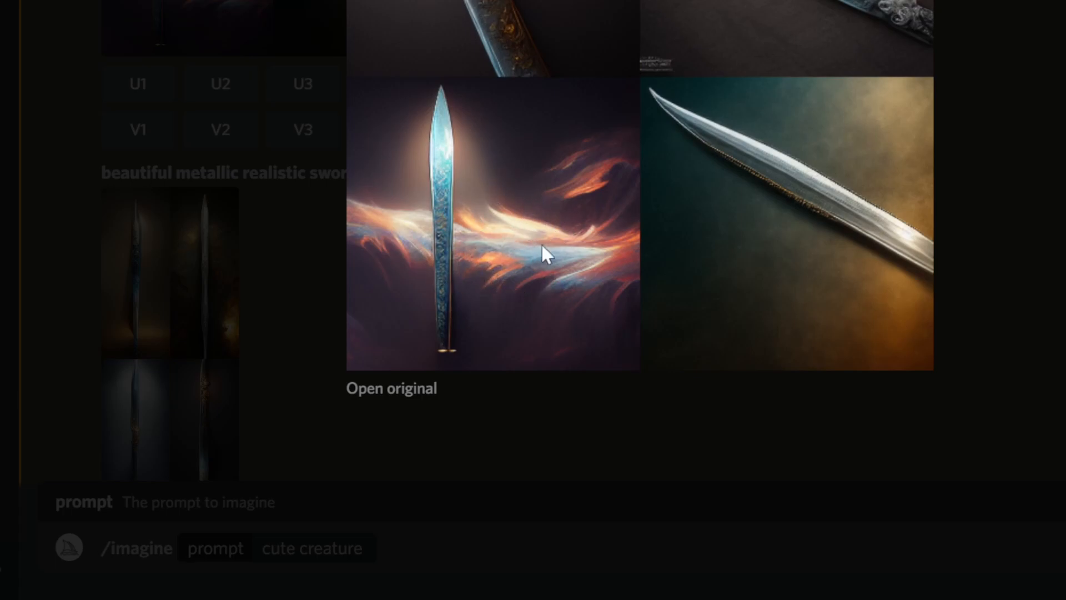
{"action": "mouse_move", "coordinate": [407, 132]}
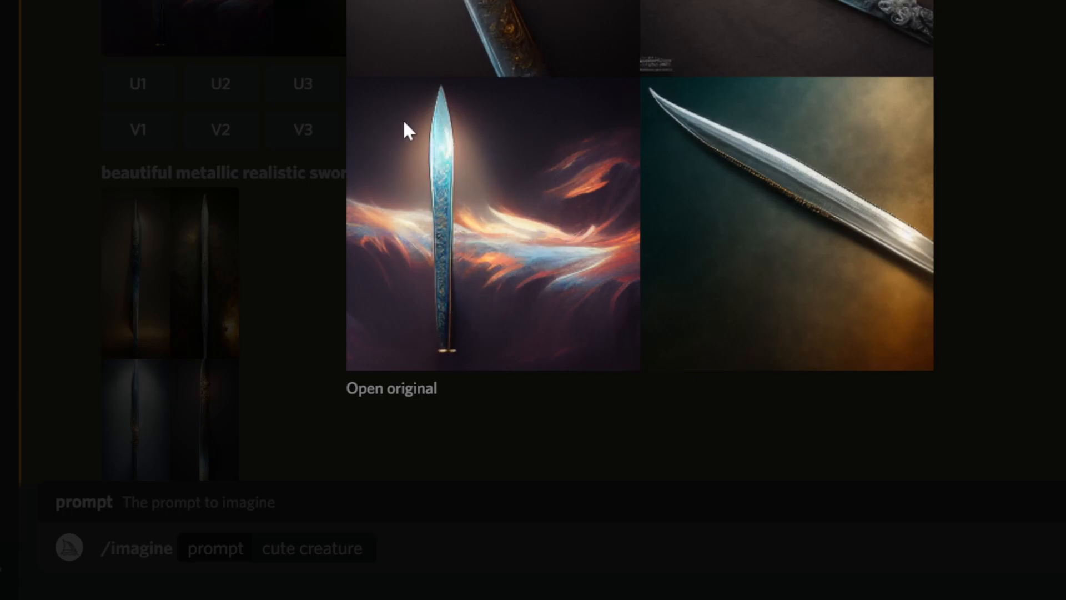
{"action": "mouse_move", "coordinate": [563, 260]}
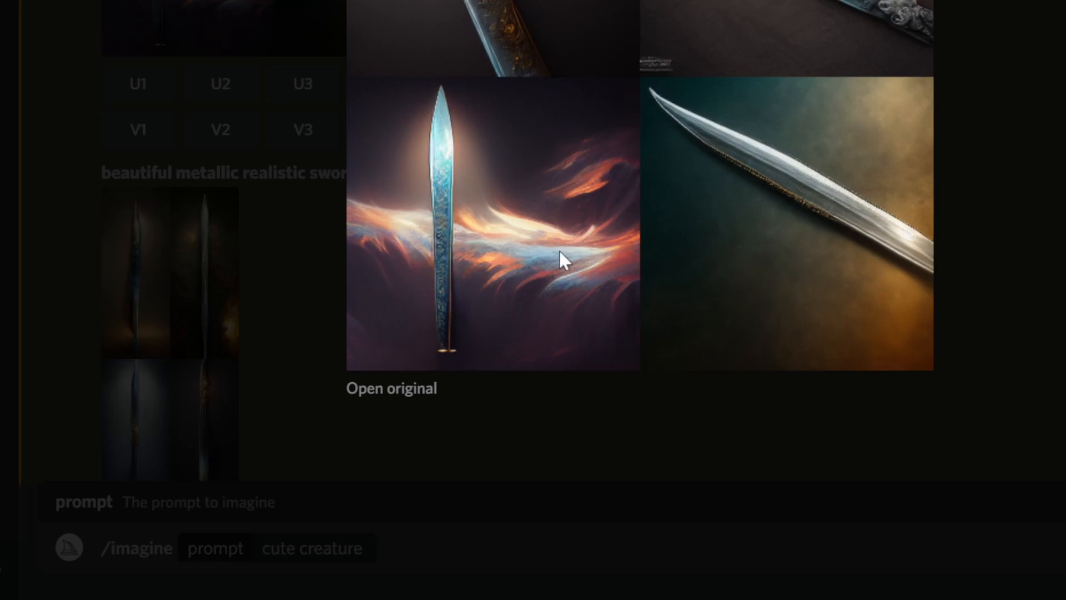
{"action": "mouse_move", "coordinate": [471, 215]}
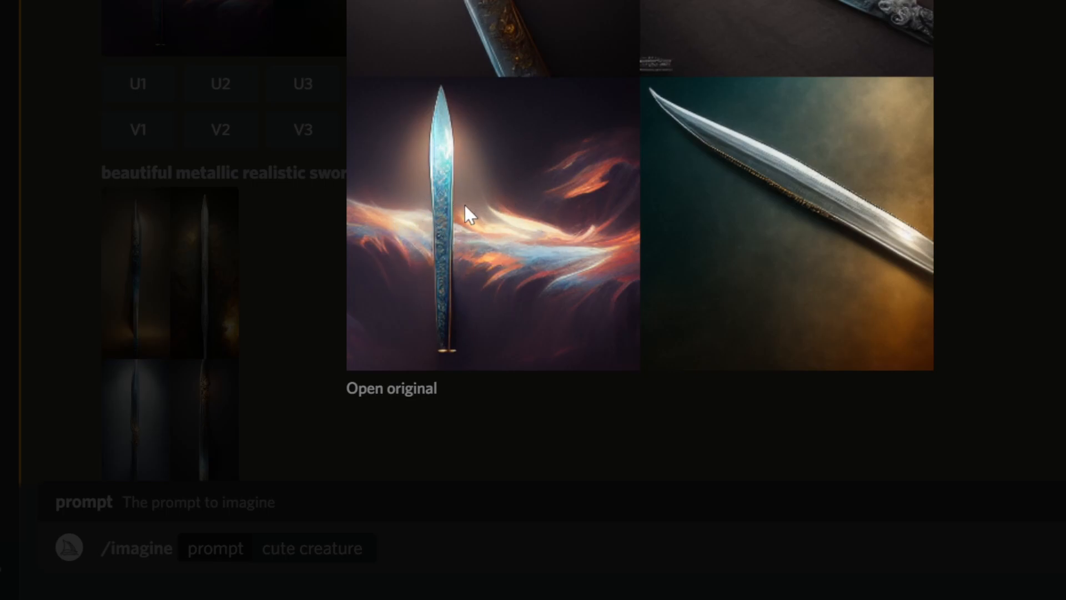
{"action": "mouse_move", "coordinate": [443, 274]}
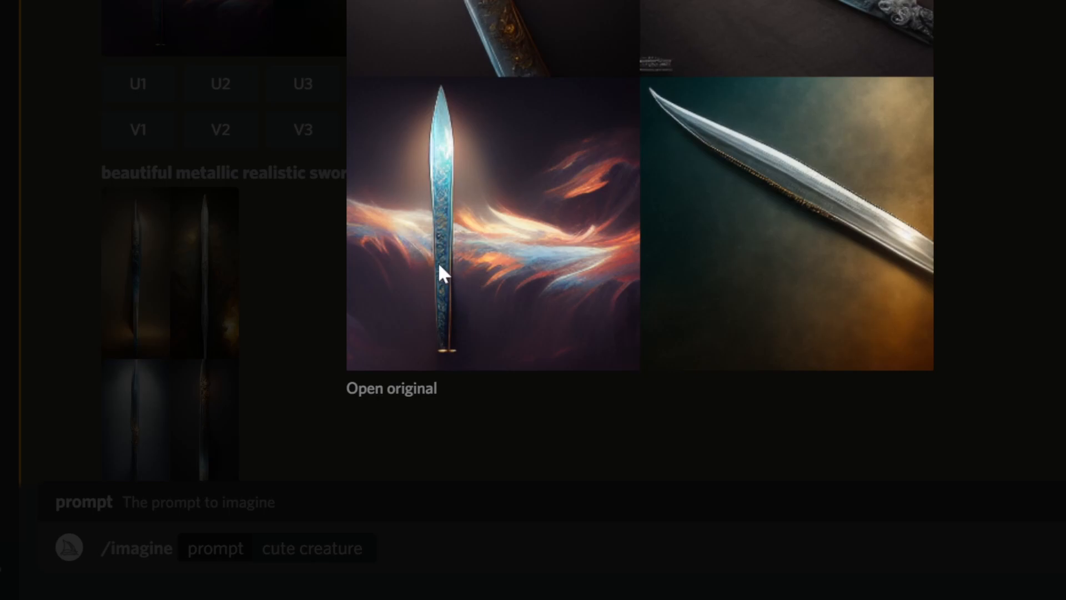
{"action": "mouse_move", "coordinate": [423, 267]}
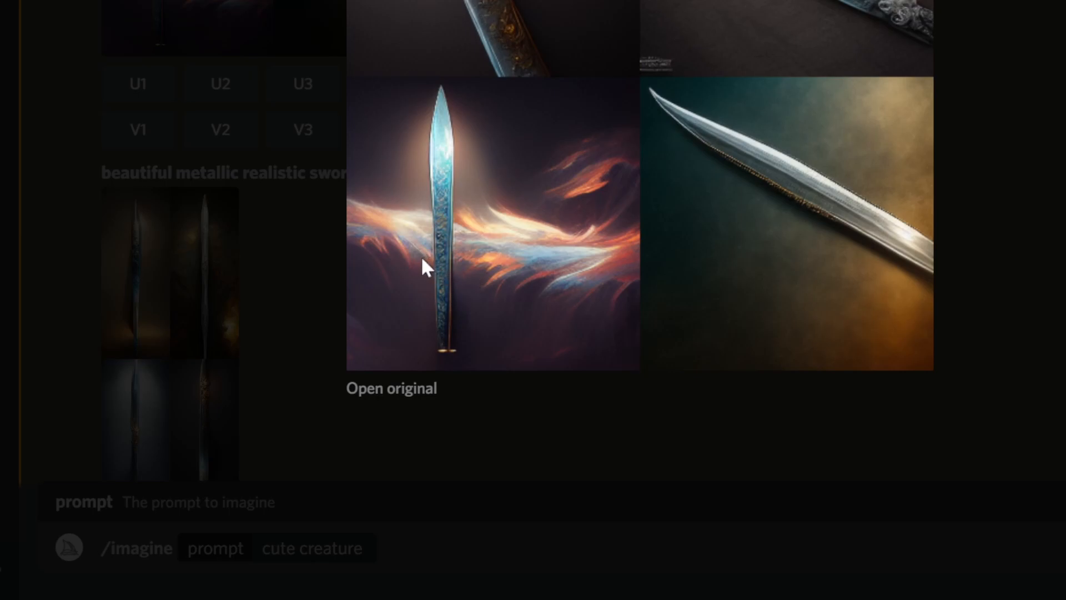
{"action": "mouse_move", "coordinate": [476, 231]}
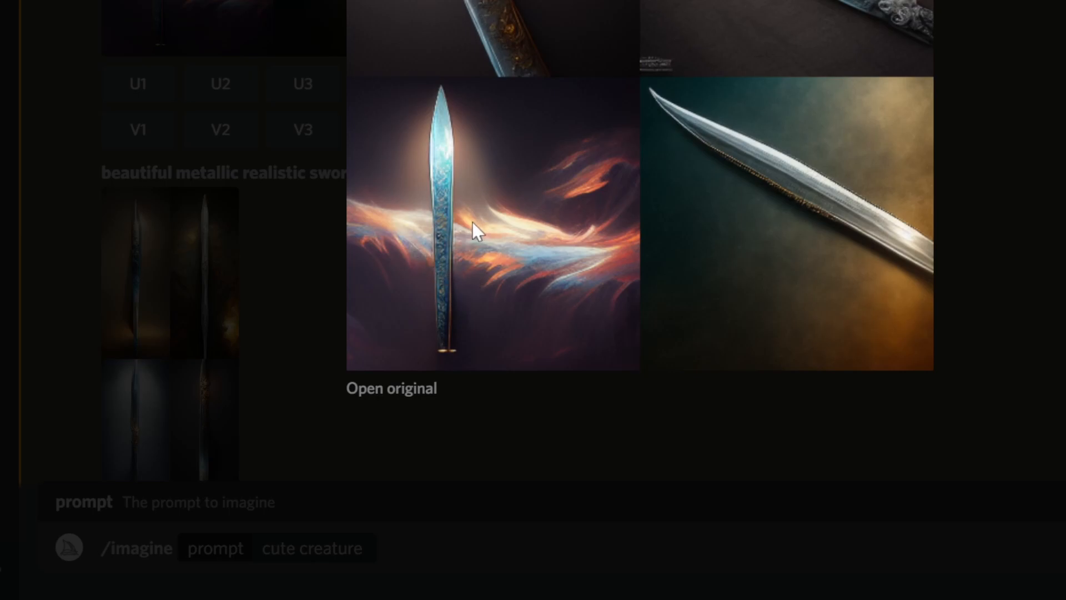
{"action": "mouse_move", "coordinate": [465, 207]}
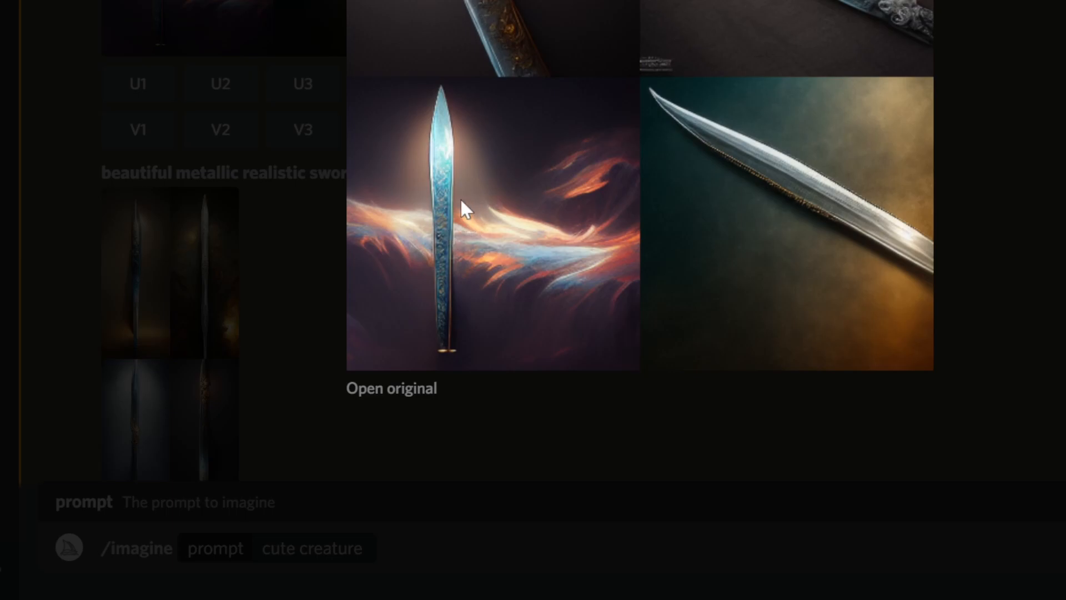
{"action": "mouse_move", "coordinate": [439, 160]}
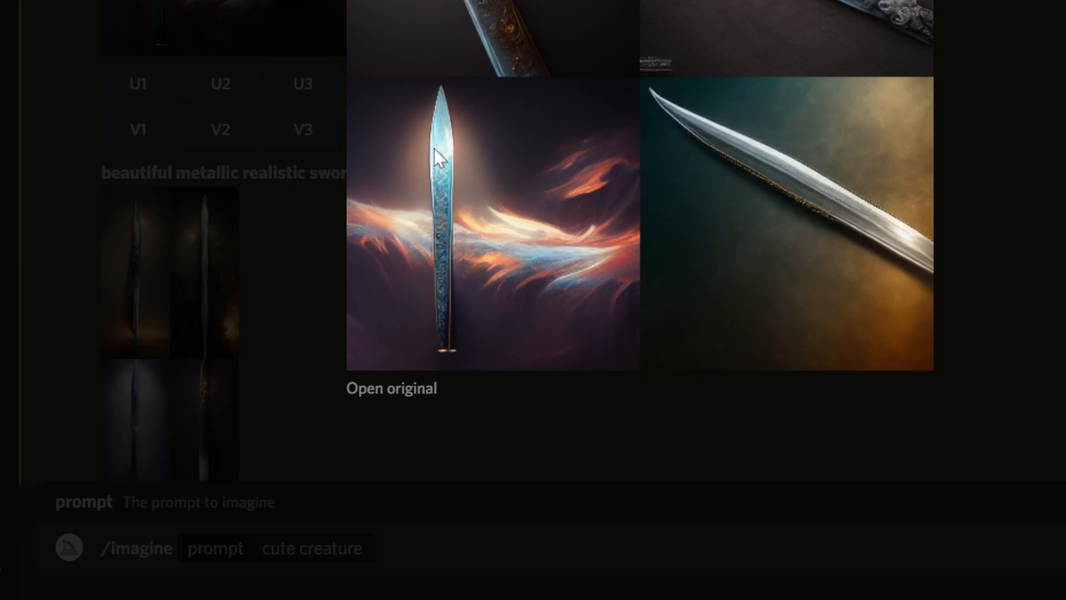
{"action": "mouse_move", "coordinate": [802, 244]}
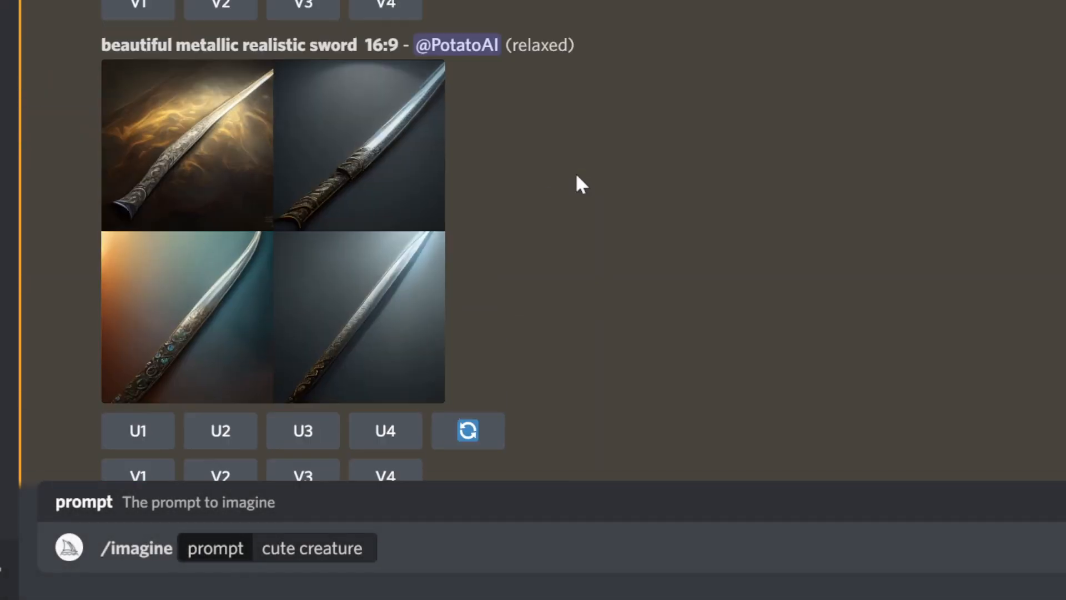
Scroll past the 16:9 sword grid to the --ar 5:16 potato message and its upscaled image.
{"action": "scroll", "scroll_direction": "up", "scroll_amount": 3}
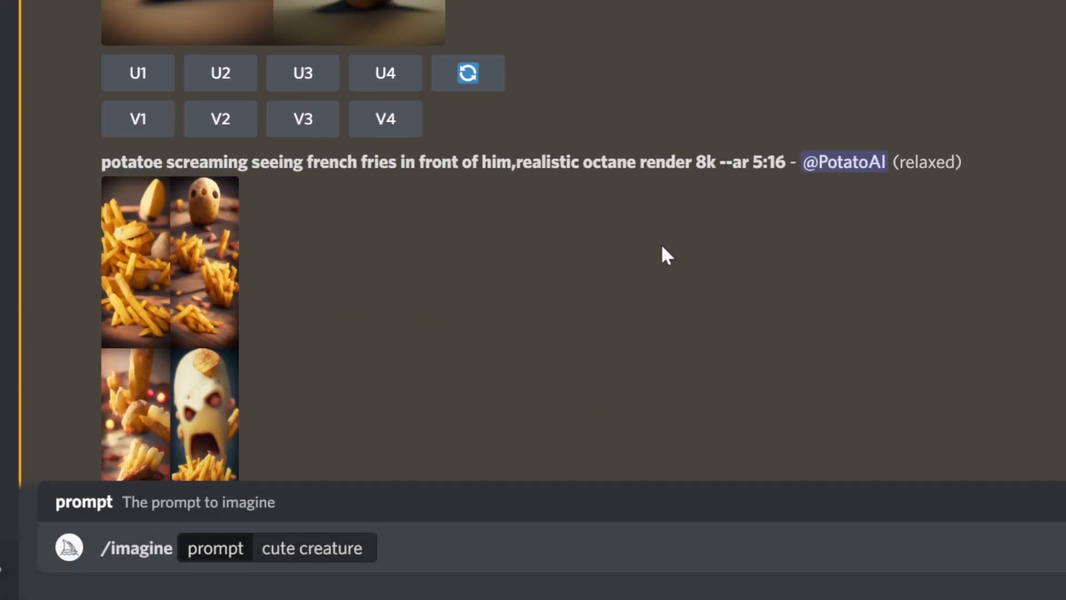
{"action": "double_click", "coordinate": [752, 162]}
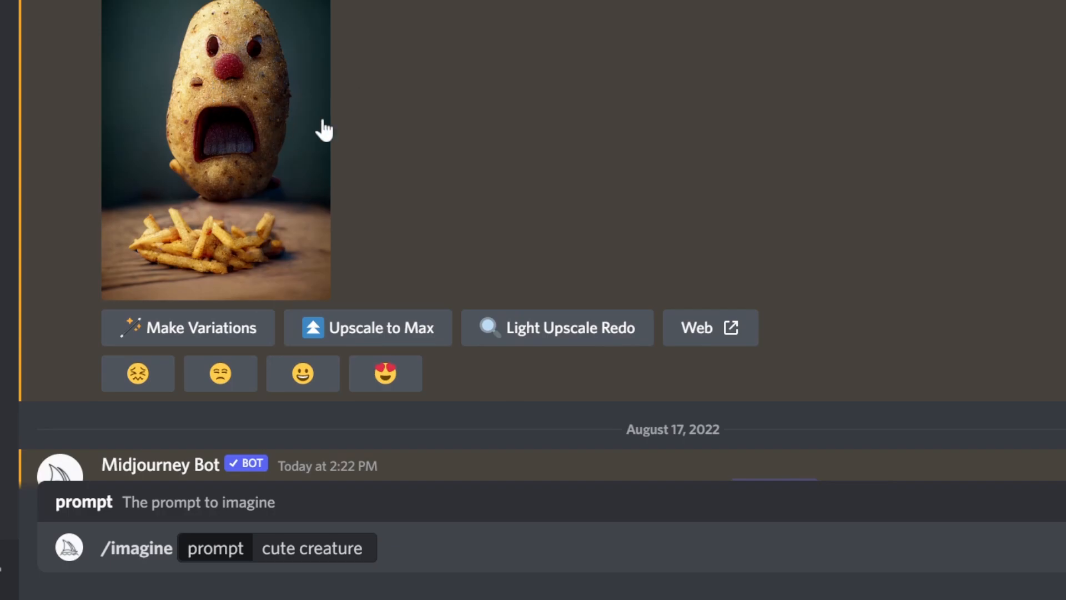
{"action": "mouse_move", "coordinate": [186, 123]}
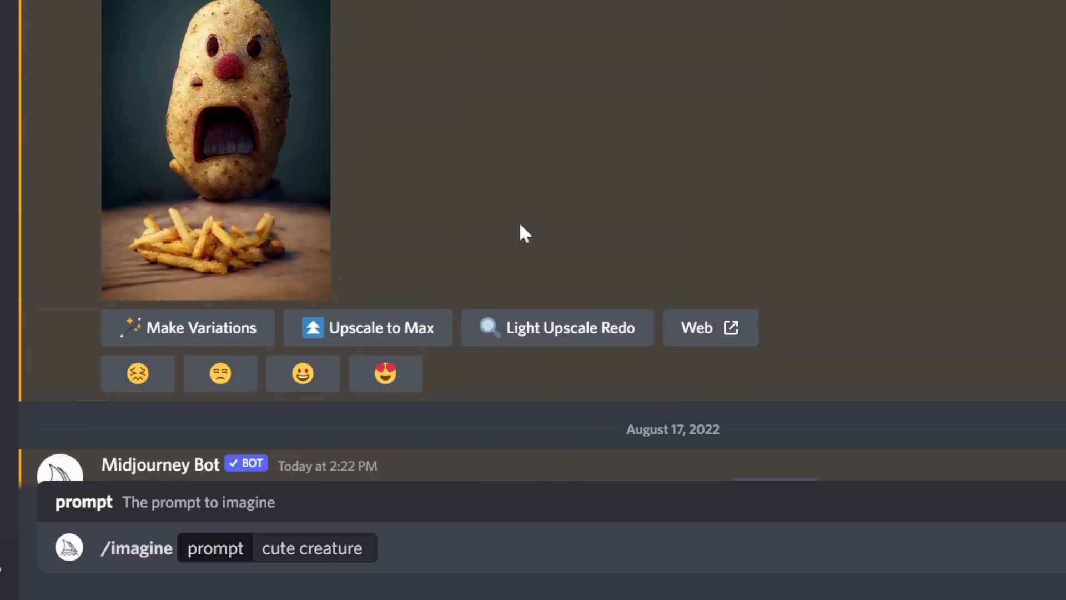
Scroll down to the 10:16 crying-potato grid and its --ar 10:16 prompt.
{"action": "scroll", "scroll_direction": "down", "scroll_amount": 3}
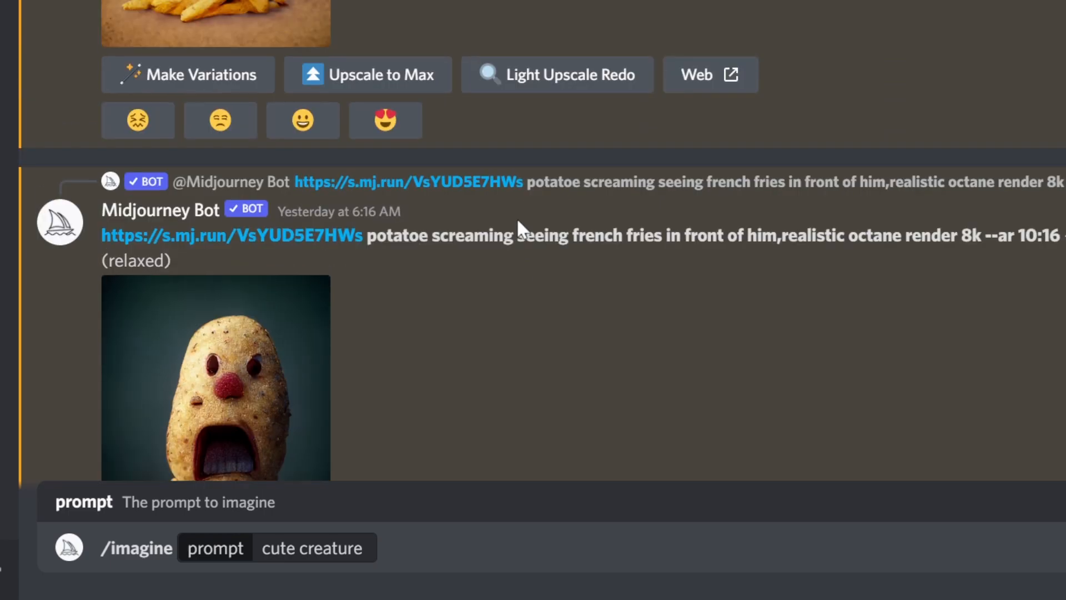
{"action": "scroll", "scroll_direction": "down", "scroll_amount": 3}
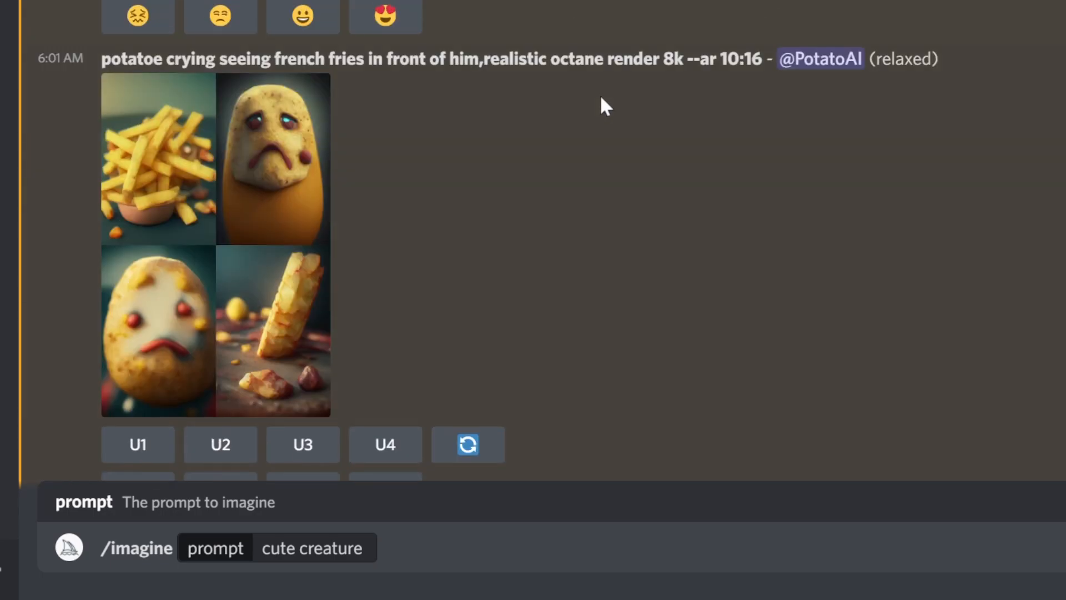
{"action": "mouse_move", "coordinate": [695, 57]}
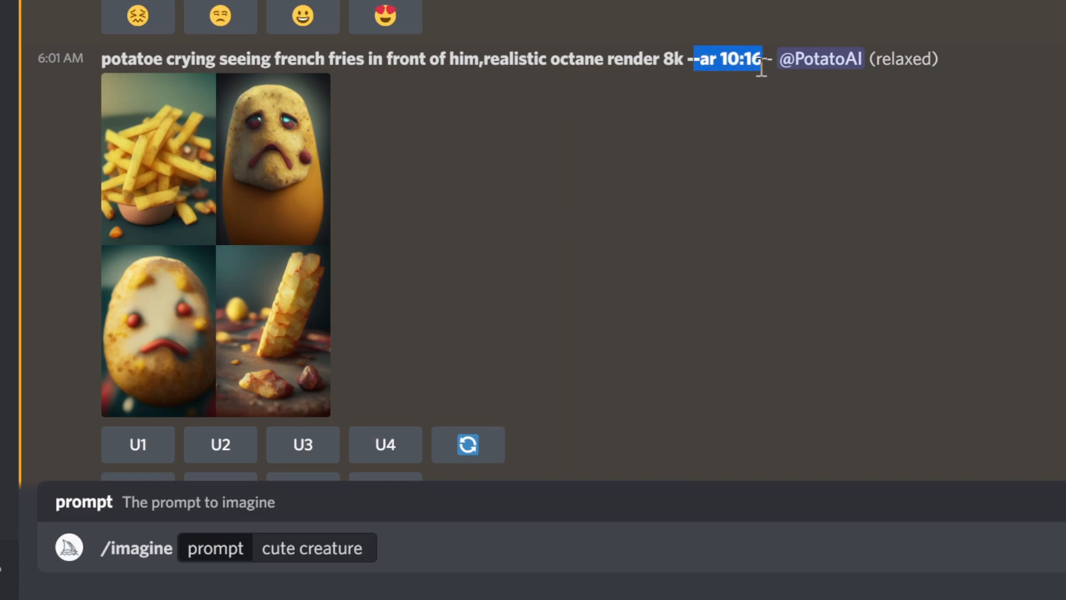
{"action": "mouse_move", "coordinate": [639, 195]}
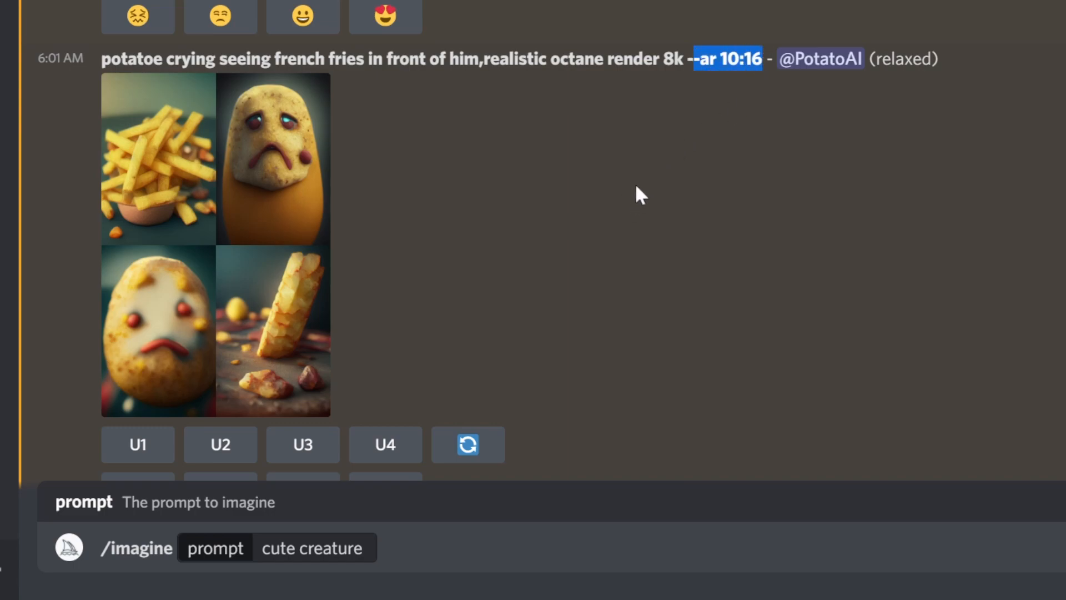